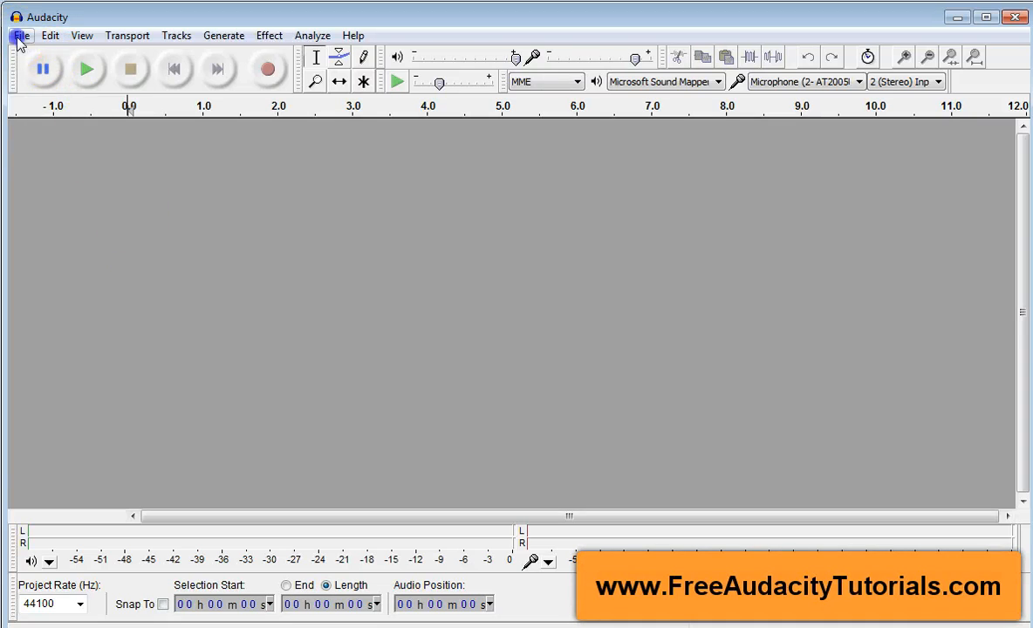
Open the MYINTRO audio file from the CHAF012 folder as a mono track
click(21, 35)
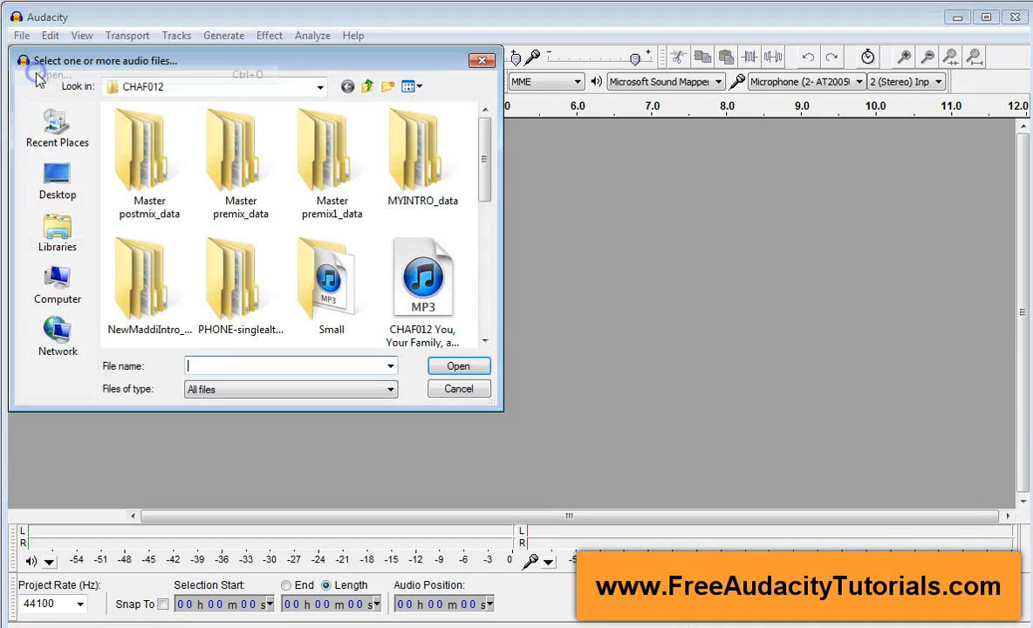
scroll(down, 3)
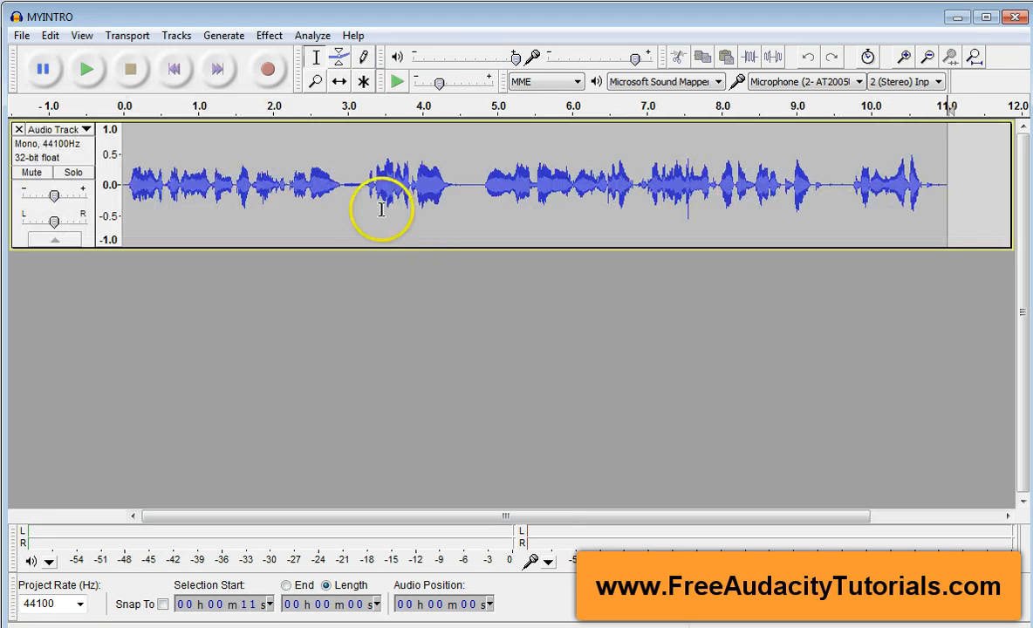
mouse_move(183, 174)
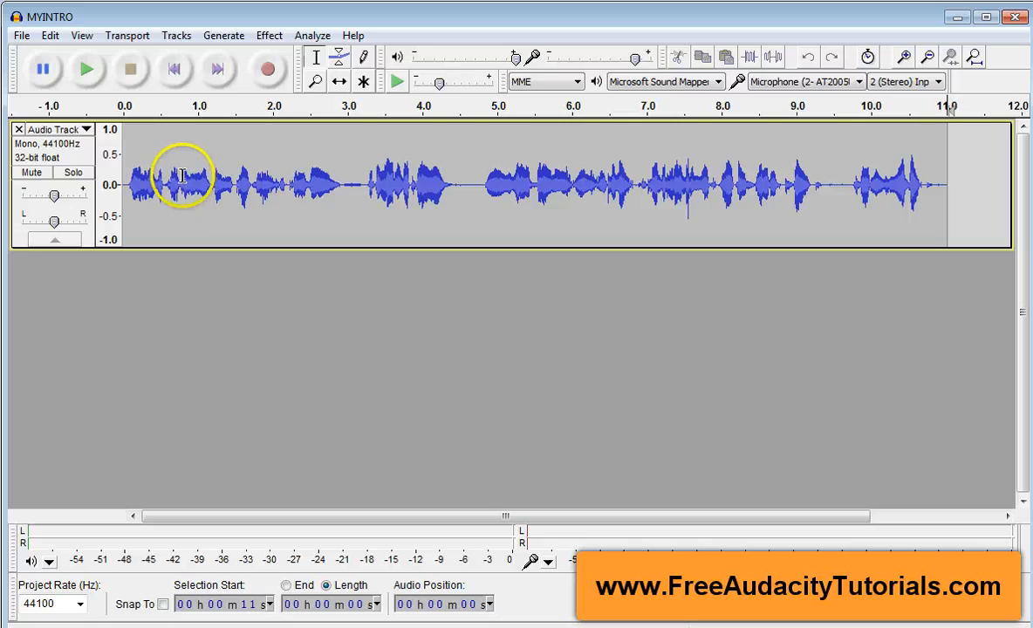
Rename the voice track from 'Audio Track' to 'My Intro'
click(85, 129)
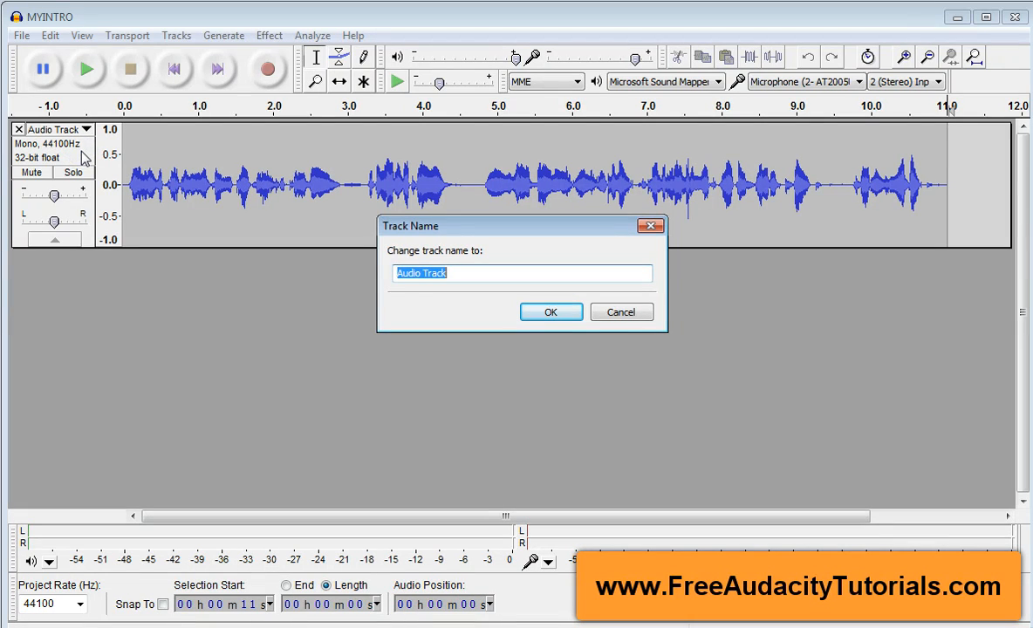
text(My Intr)
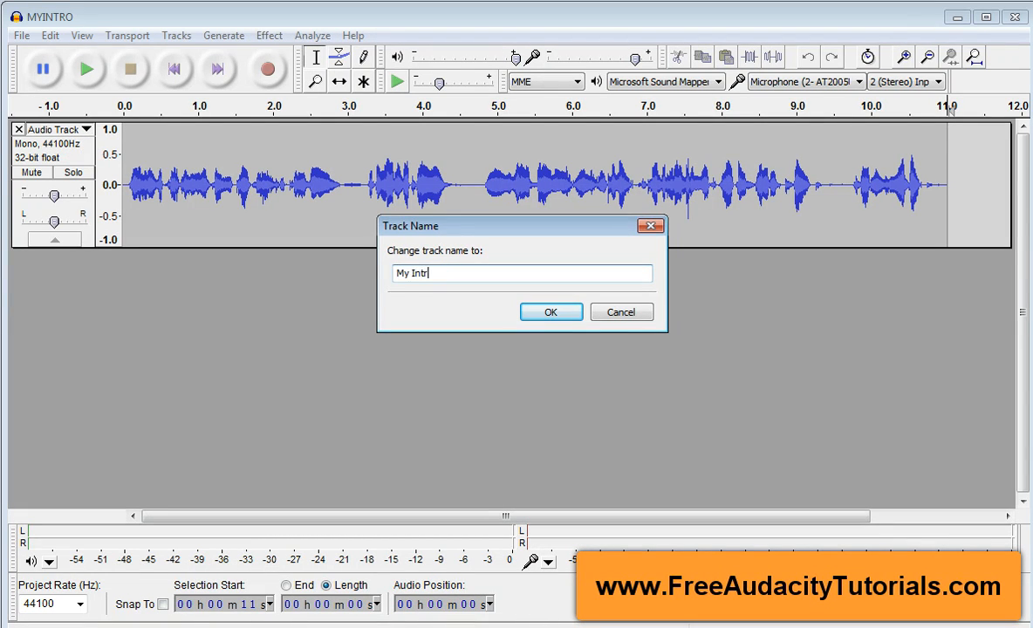
click(551, 311)
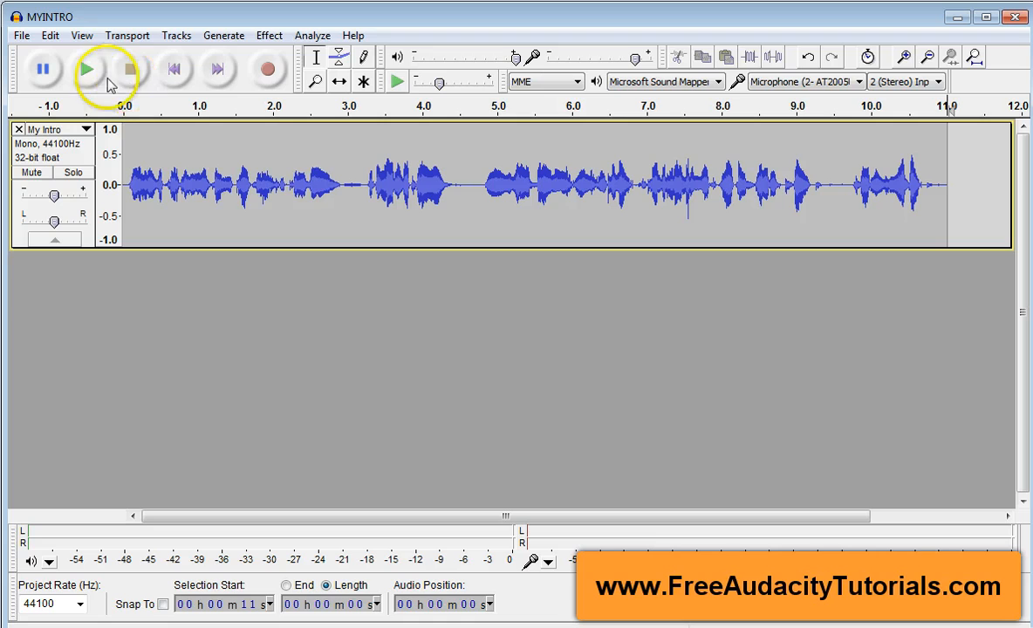
Open the PHONE-singleleft recording in its own window and select its whole track for copying
click(21, 35)
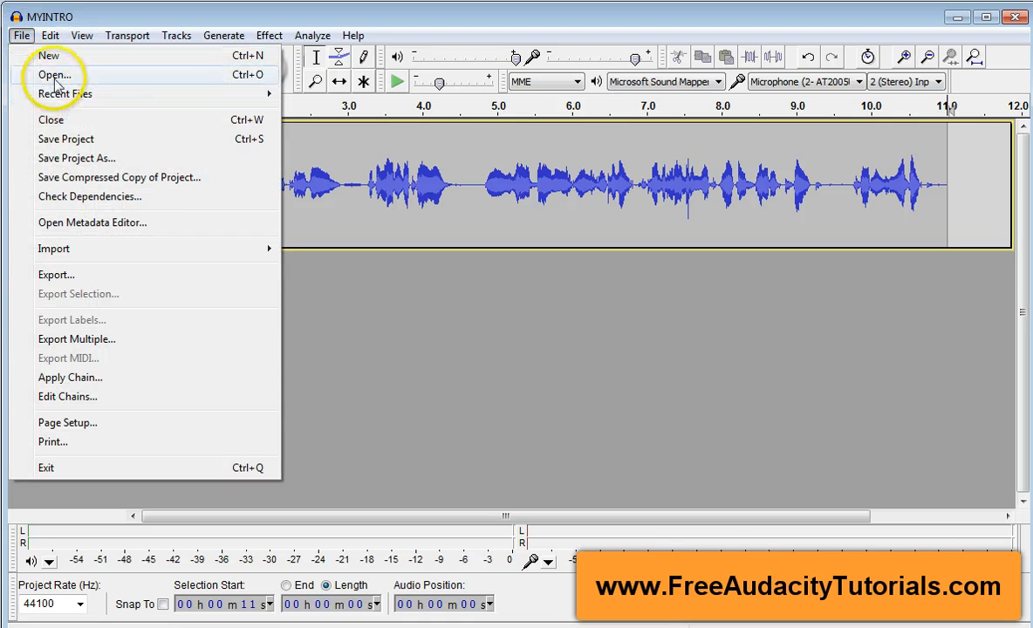
click(54, 73)
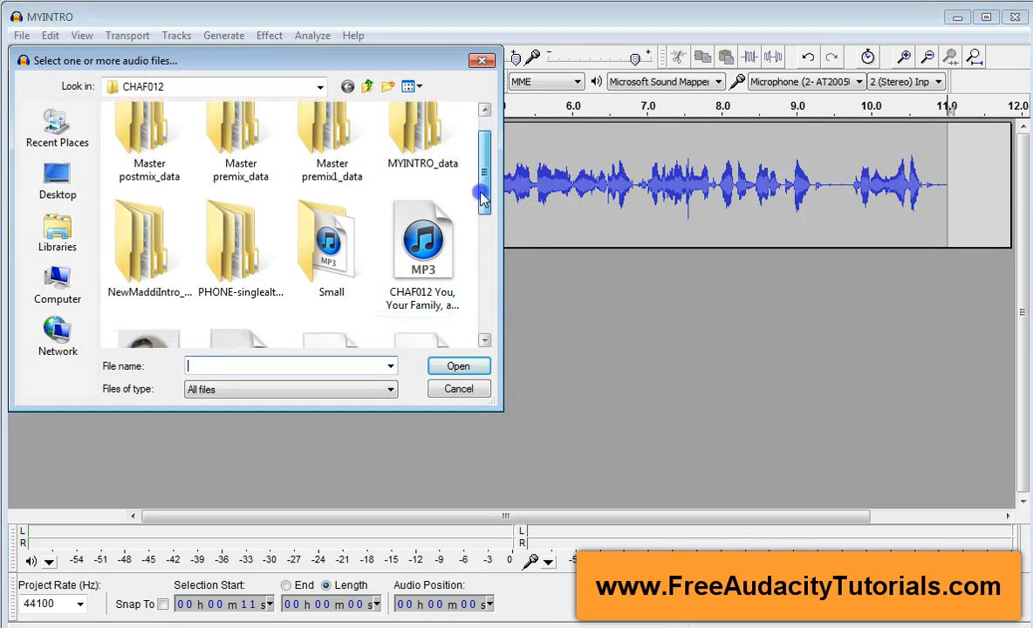
scroll(down, 3)
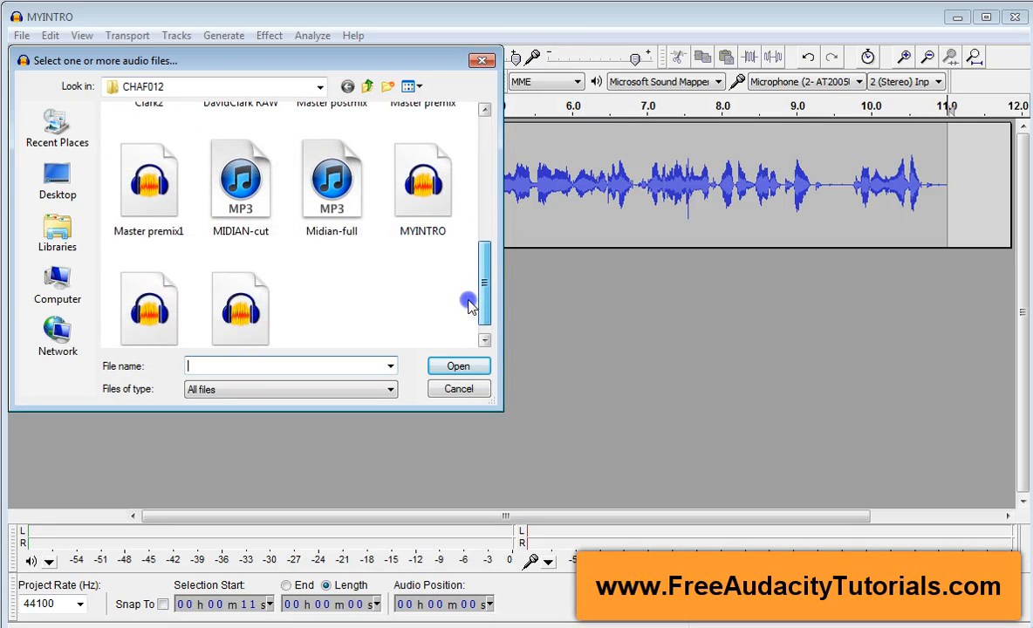
click(457, 388)
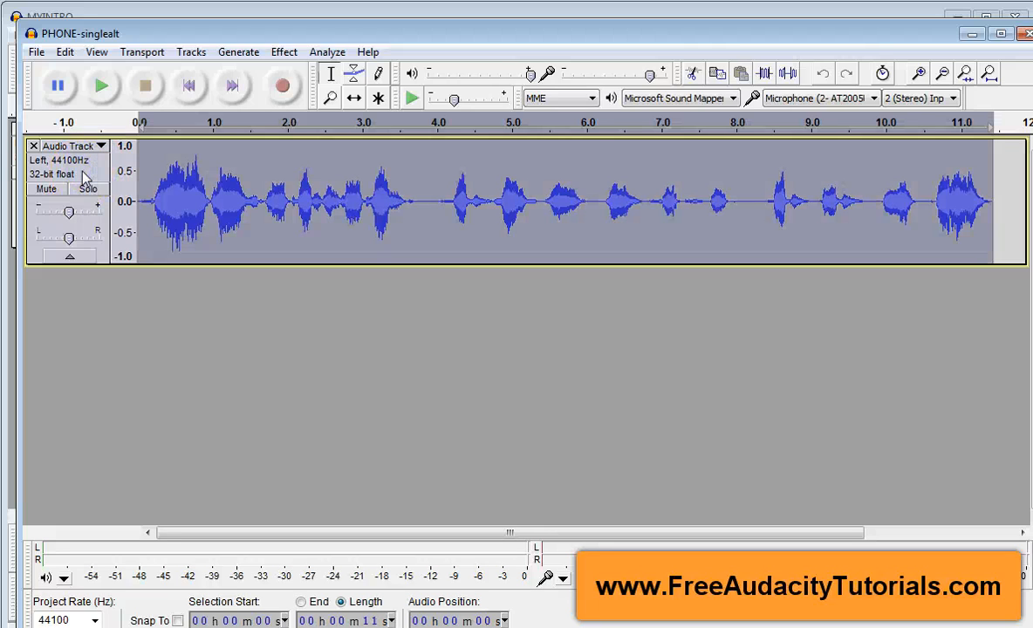
click(65, 52)
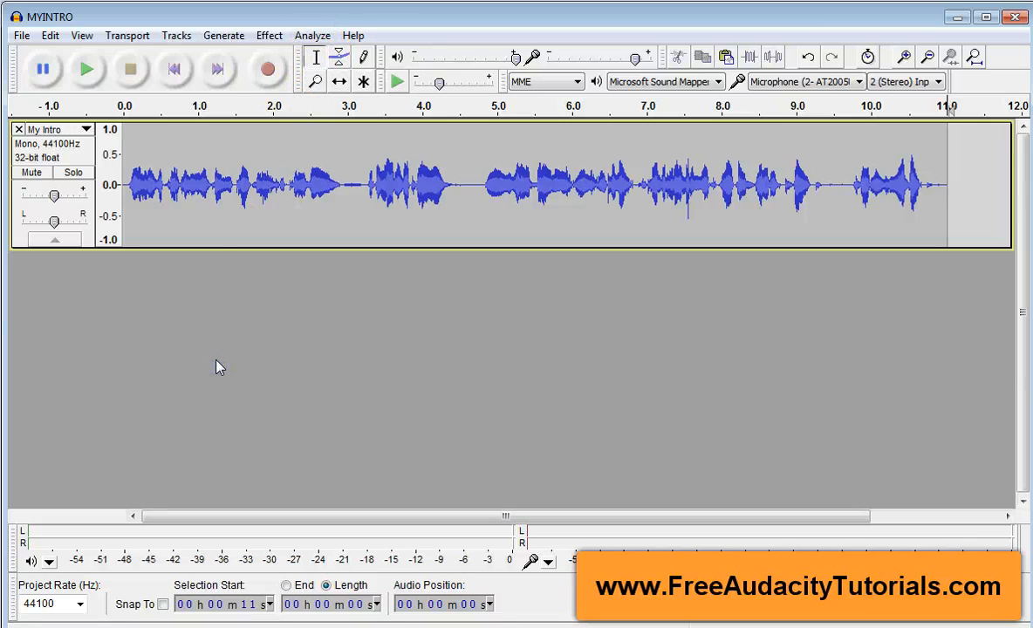
Paste the phone audio as a second track beneath My Intro and rename it 'Phone'
click(49, 35)
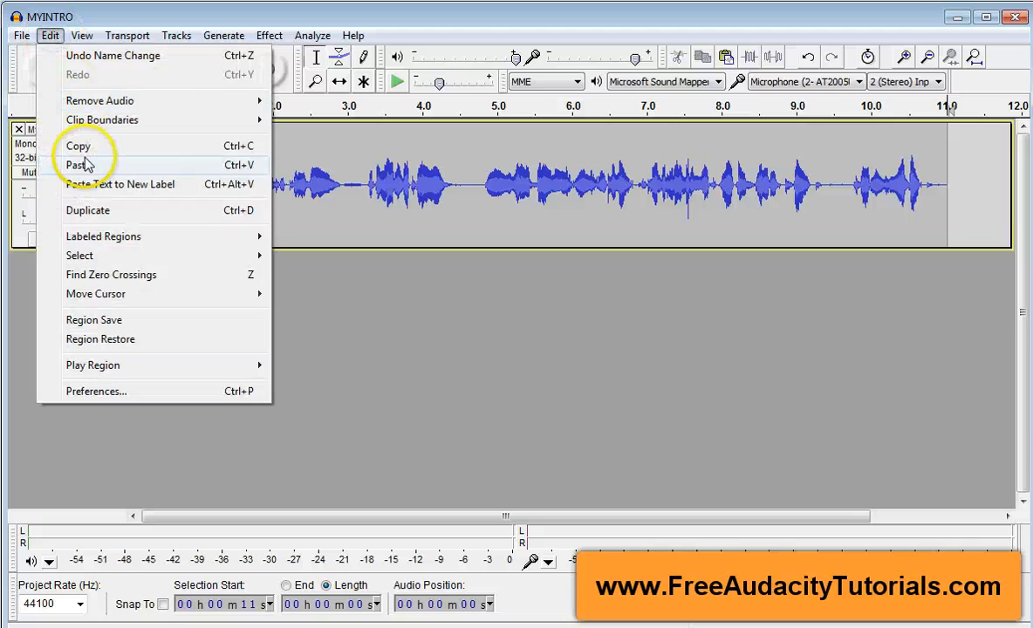
click(79, 164)
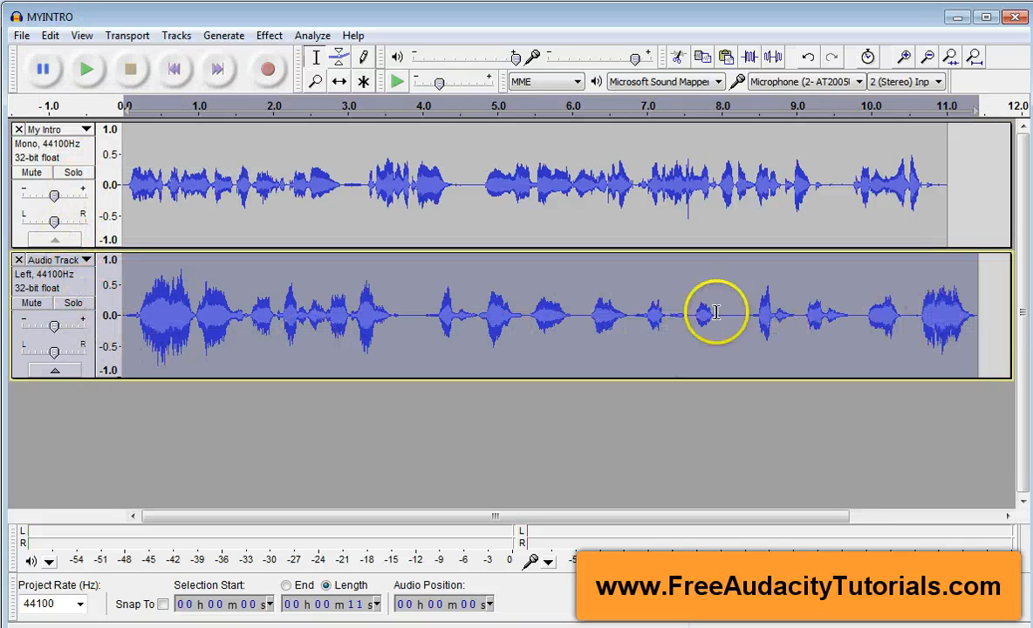
mouse_move(394, 304)
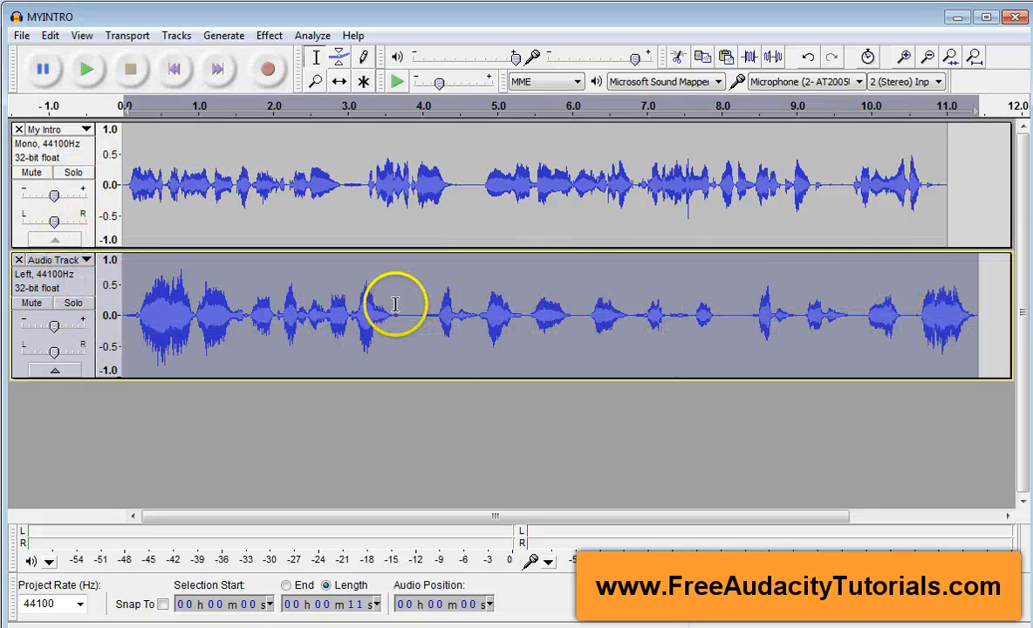
click(55, 258)
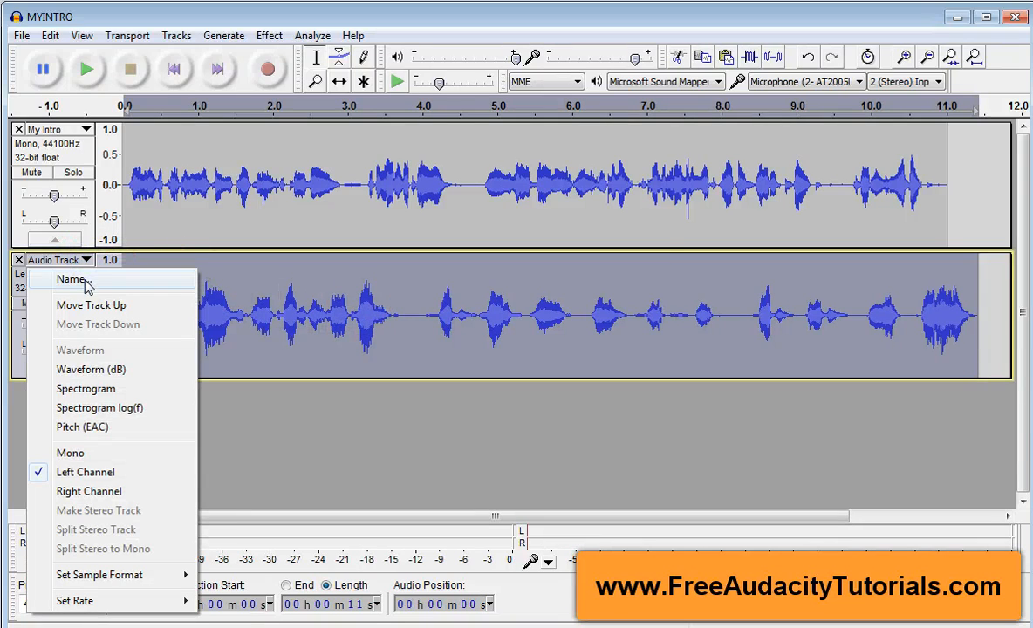
click(70, 279)
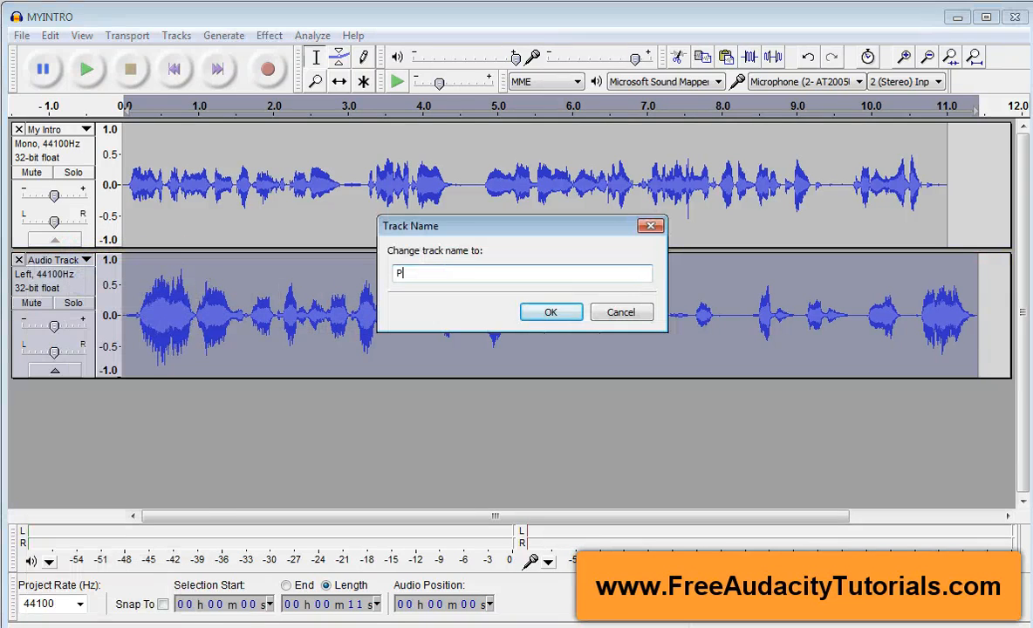
click(551, 311)
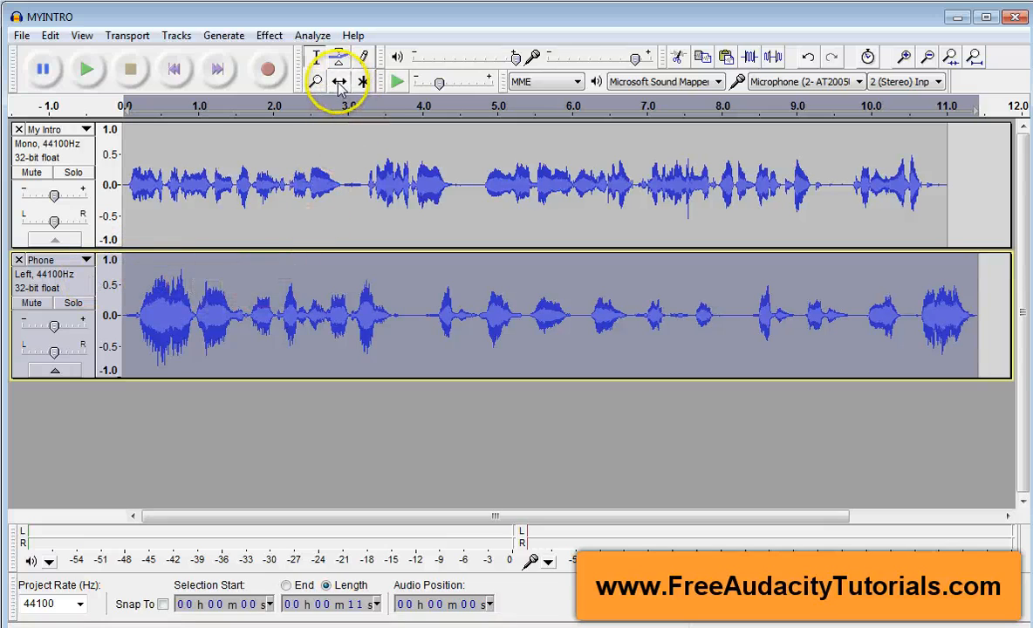
mouse_move(338, 82)
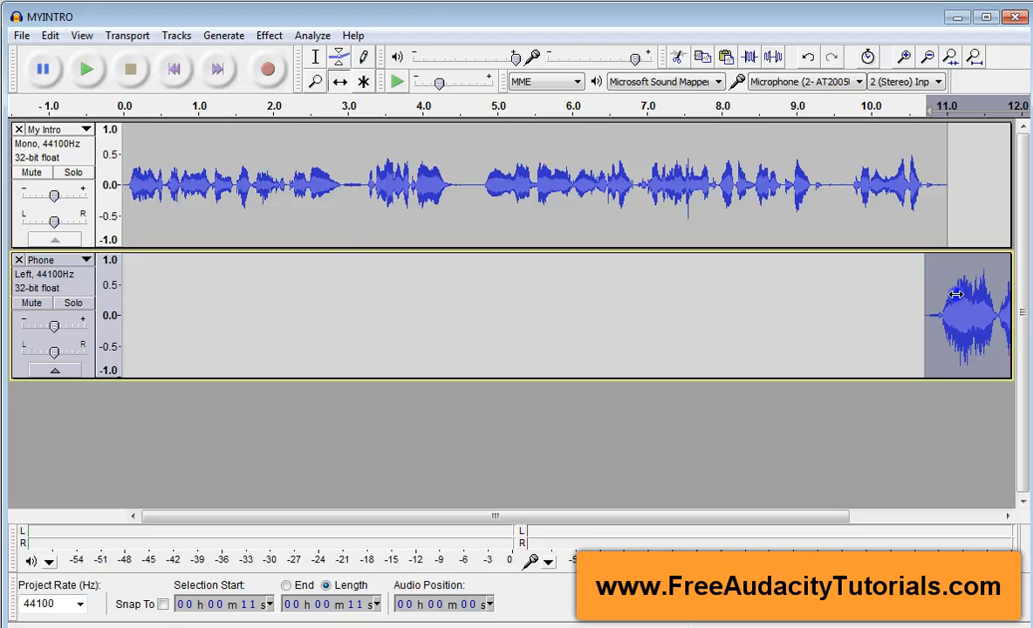
Open MIDIAN-cut, copy its whole stereo music track and close the file without saving
click(21, 35)
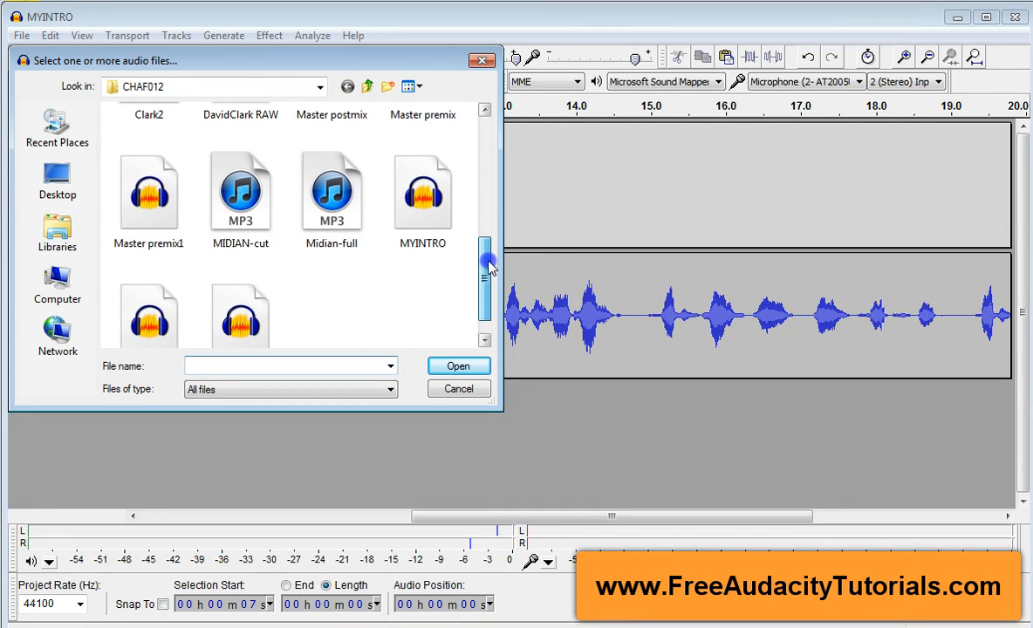
mouse_move(241, 190)
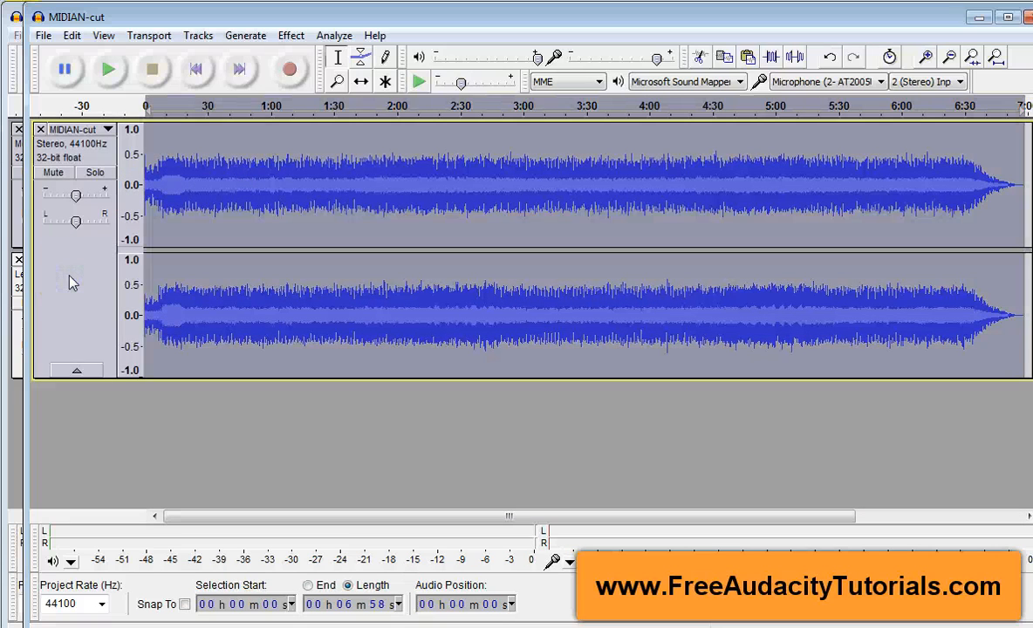
click(72, 34)
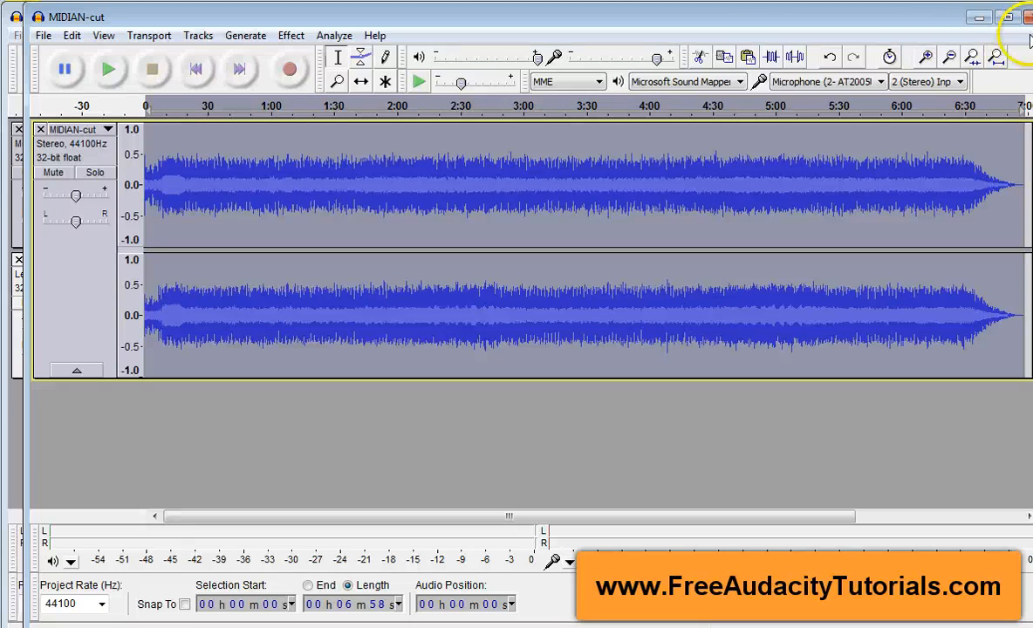
click(1026, 15)
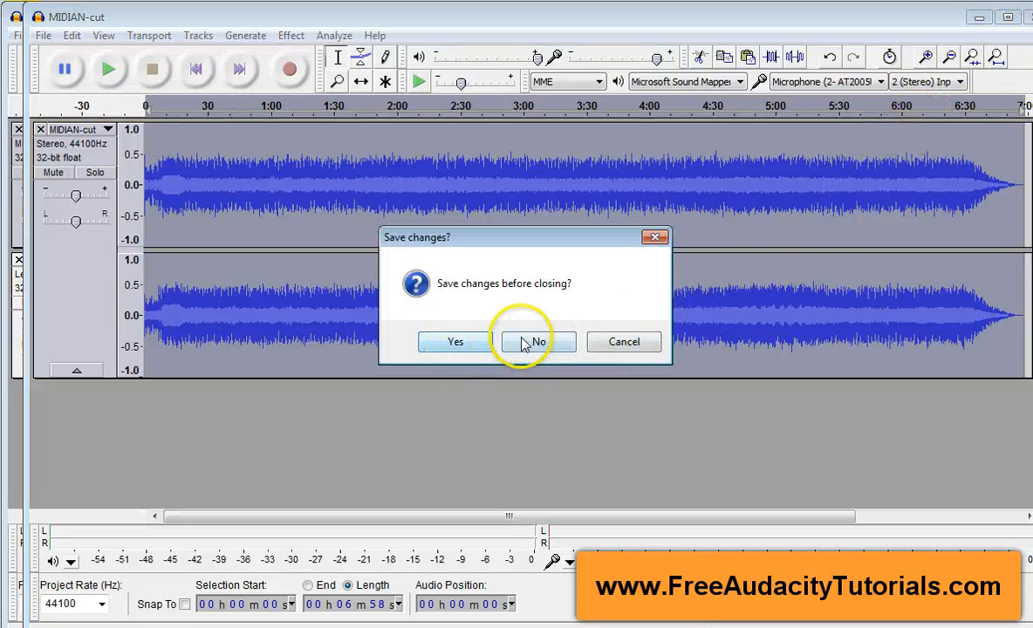
click(537, 340)
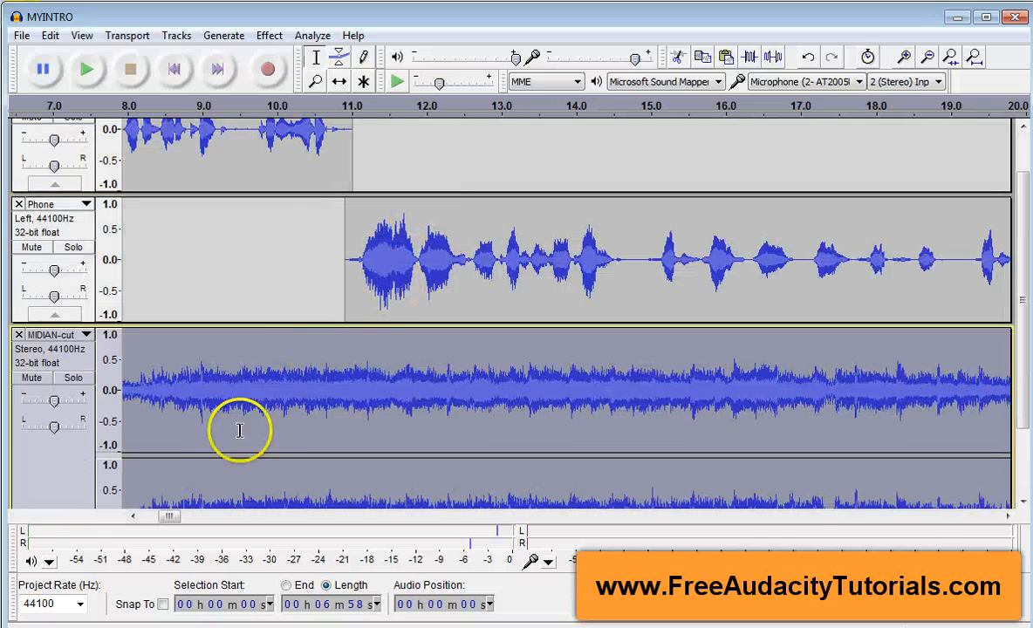
Time-shift the MIDIAN-cut clip to begin around 21 seconds, where the Phone clip ends
click(926, 56)
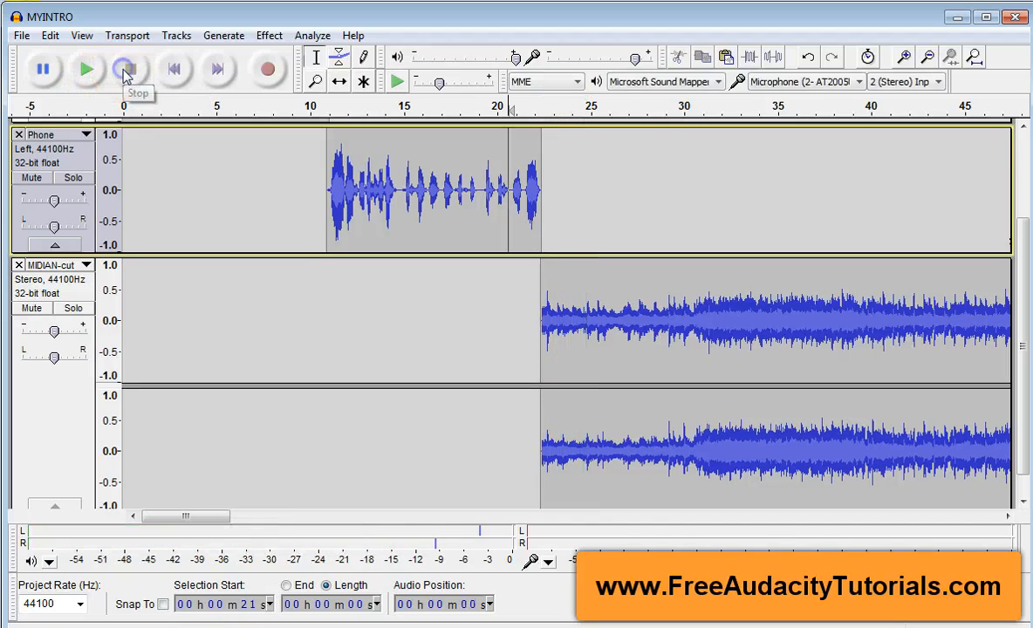
click(129, 70)
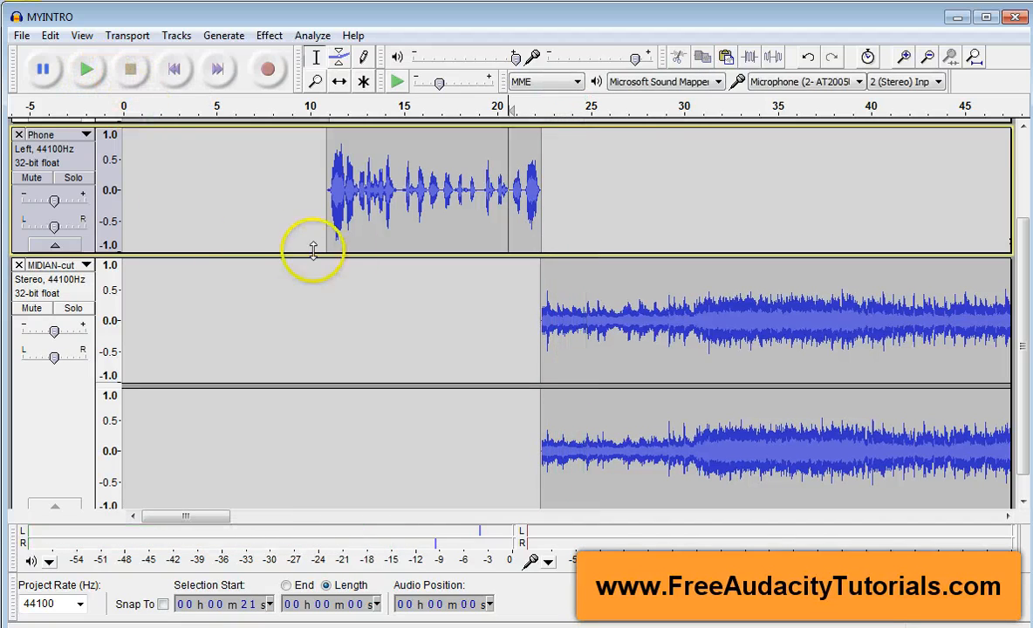
mouse_move(360, 164)
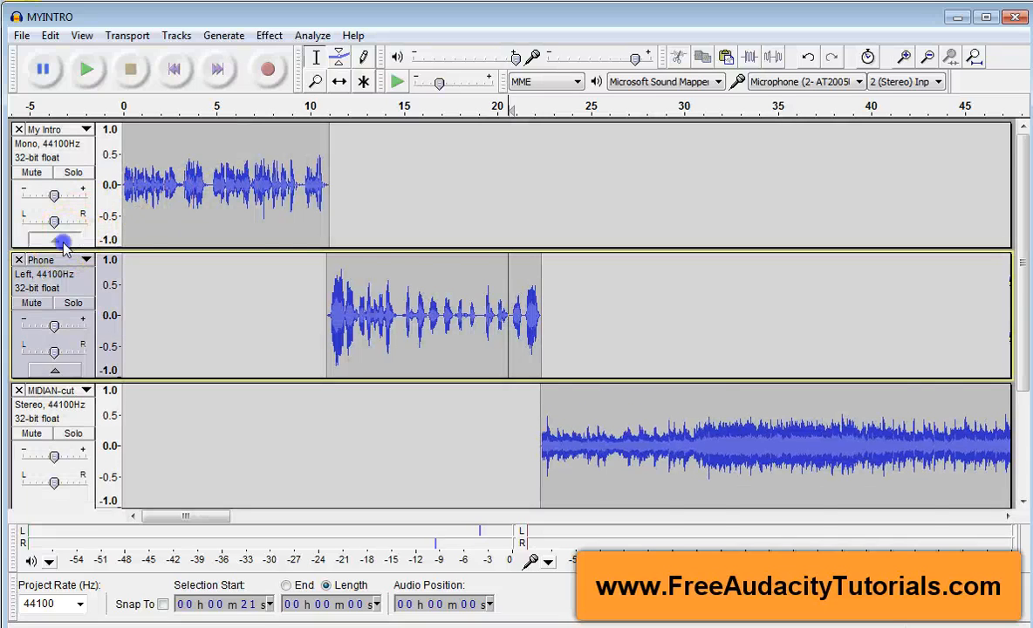
Collapse the voice tracks and split the MIDIAN-cut stereo track to mono
click(54, 248)
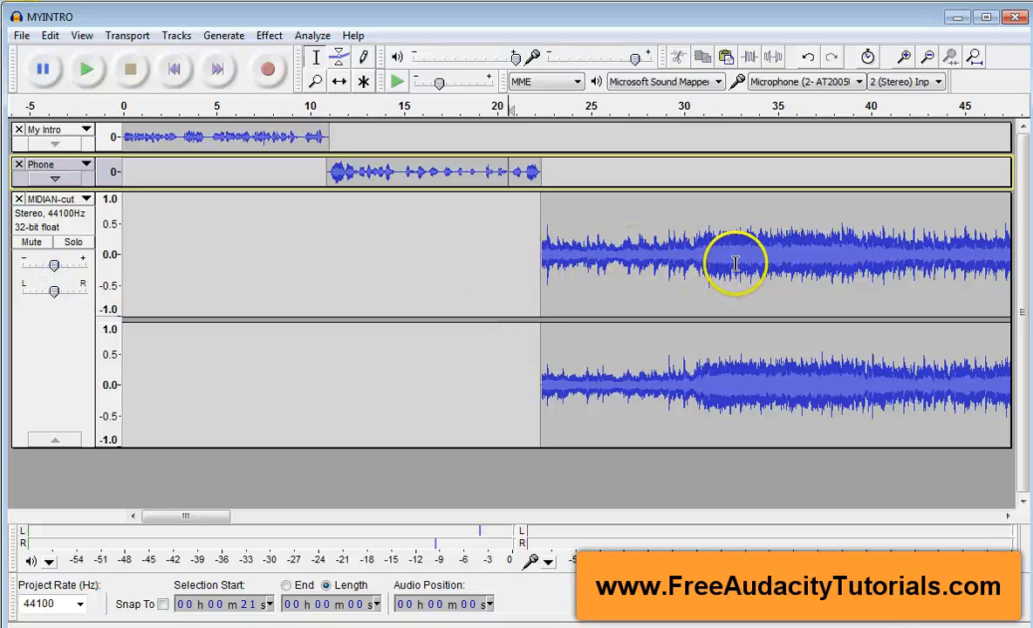
mouse_move(600, 445)
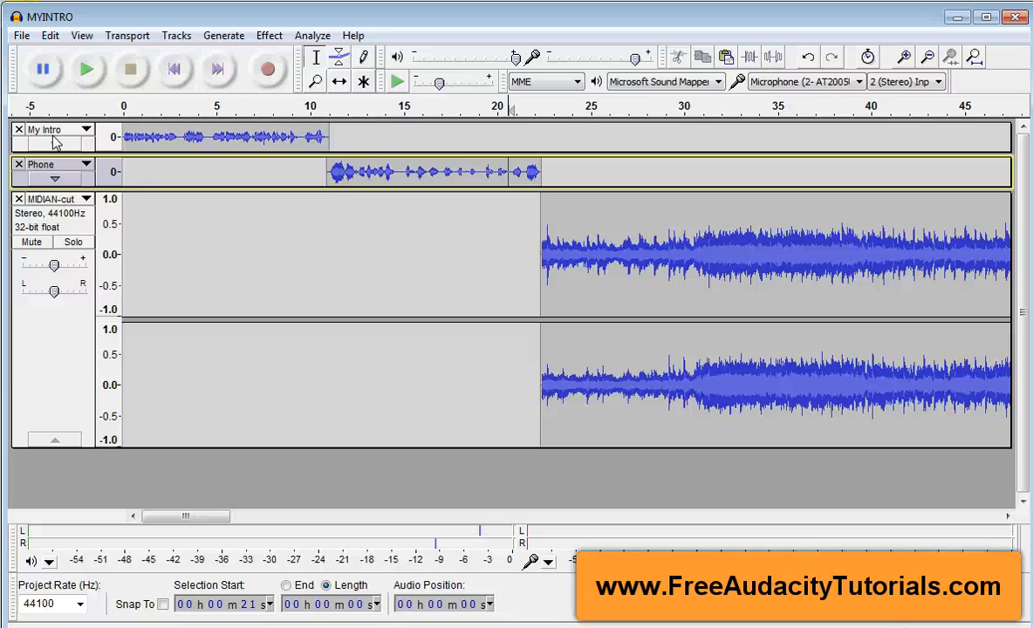
mouse_move(91, 204)
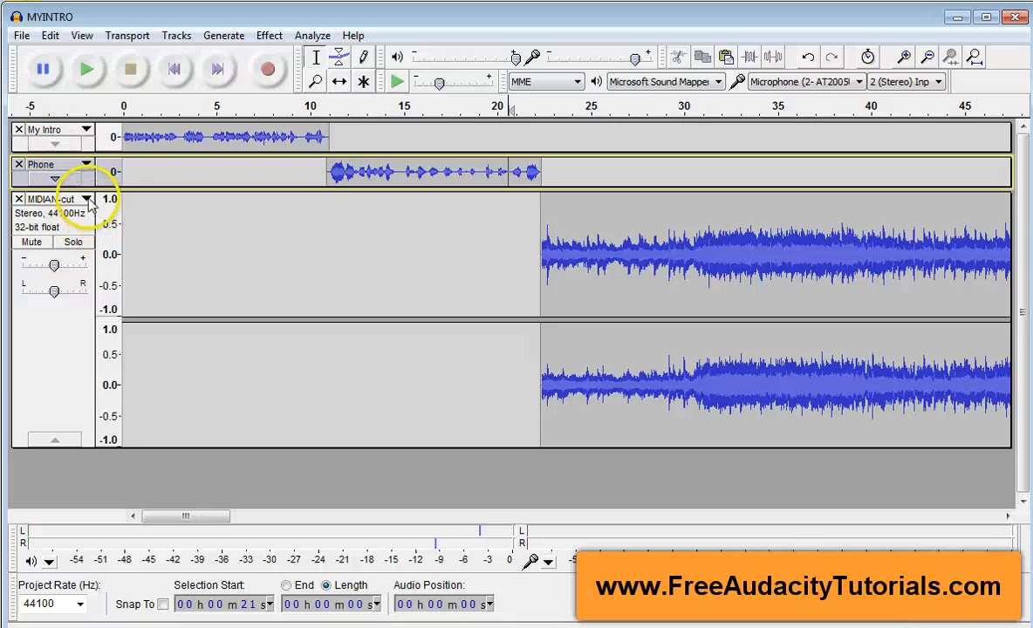
click(86, 199)
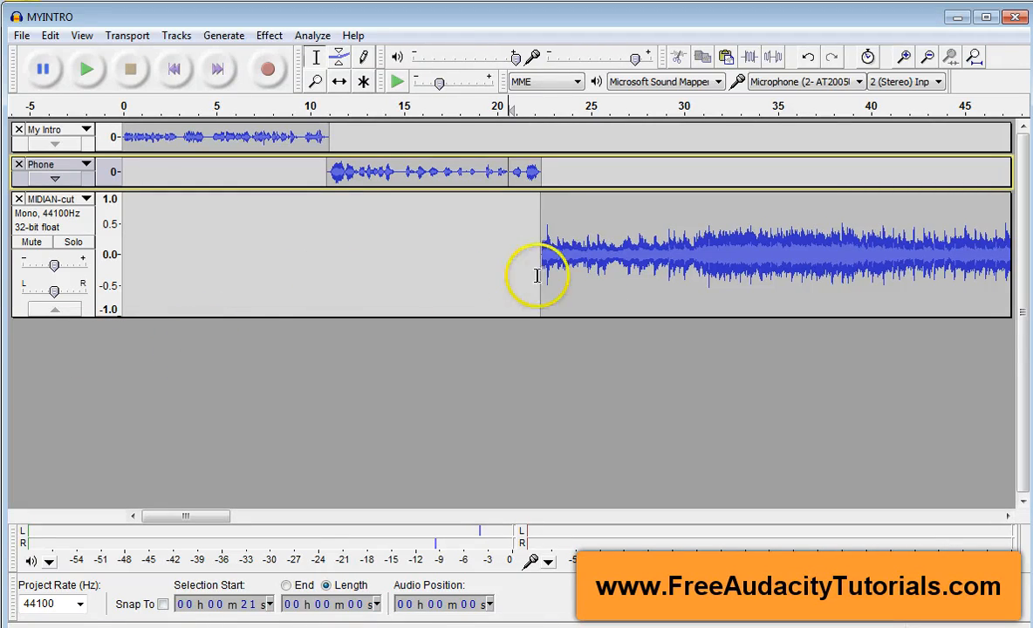
mouse_move(509, 240)
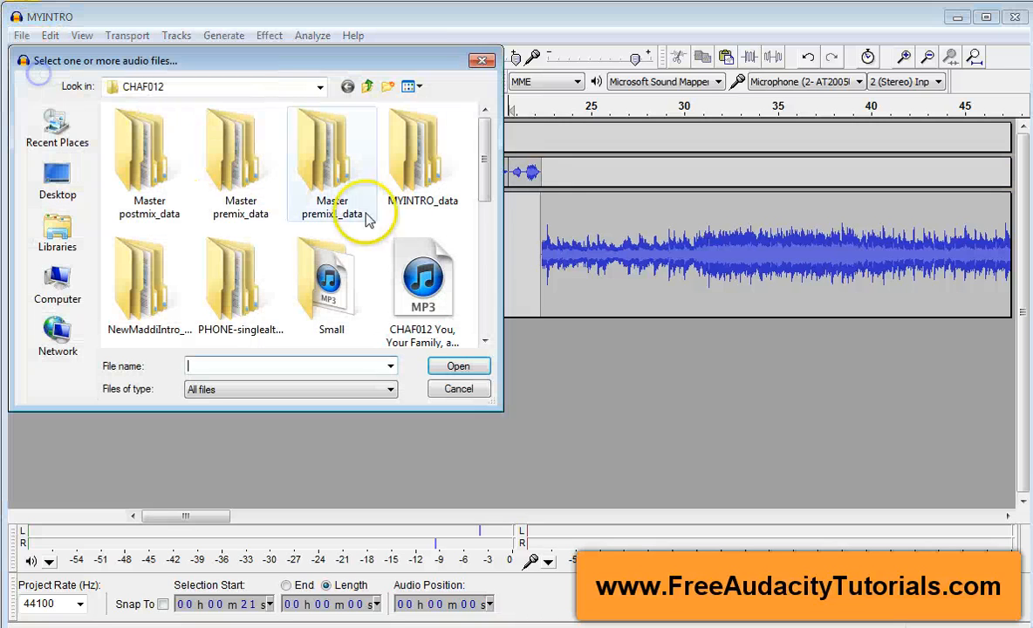
Open NewMaddiIntro and select its whole voice track for copying
scroll(down, 3)
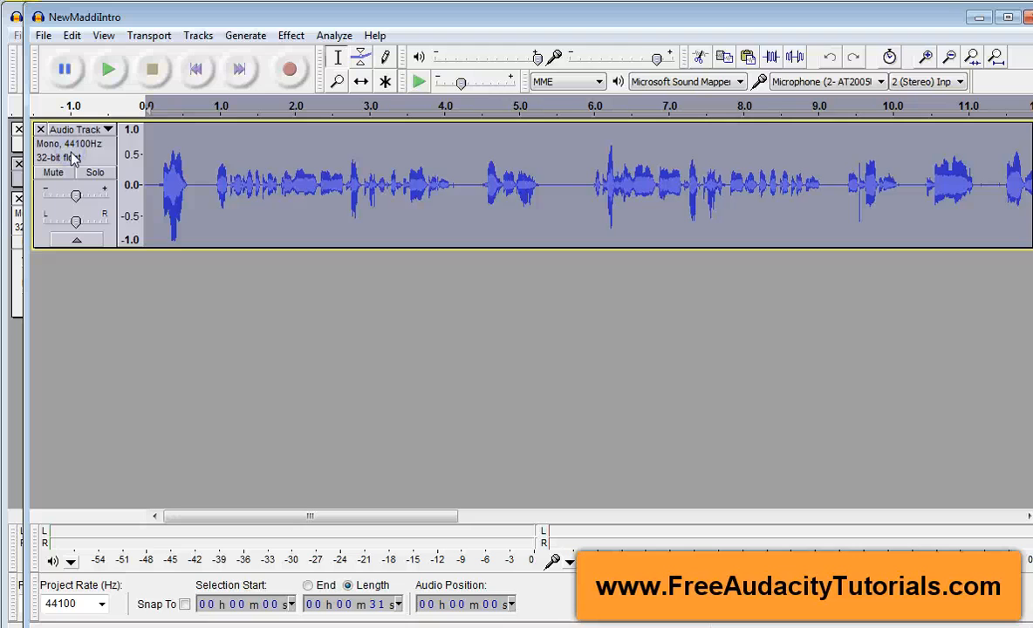
click(72, 35)
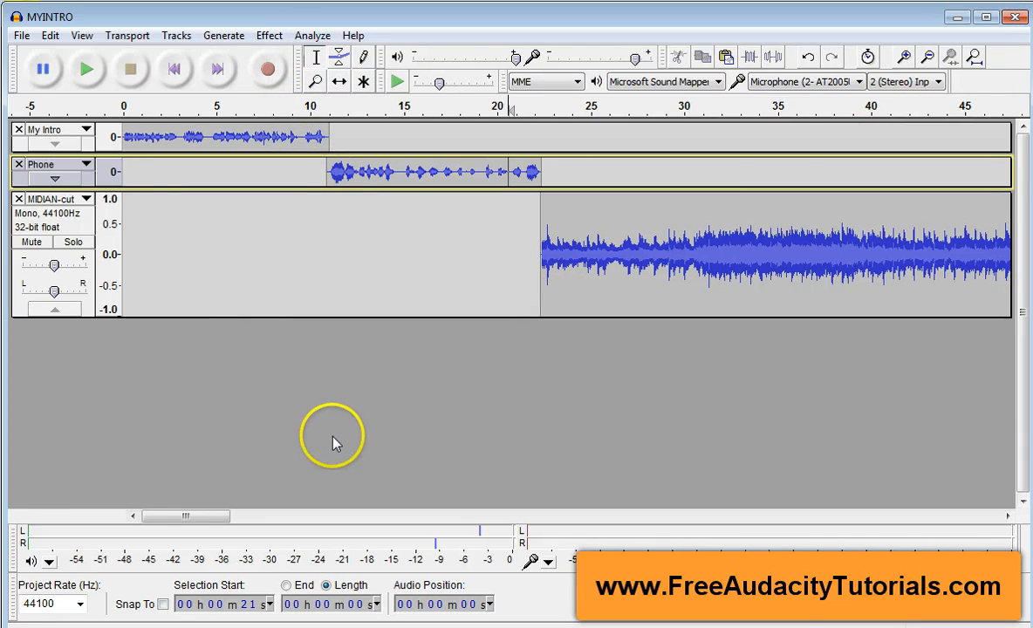
Paste the voice as a fourth track starting near 32 seconds and rename it 'Maddi'
click(49, 34)
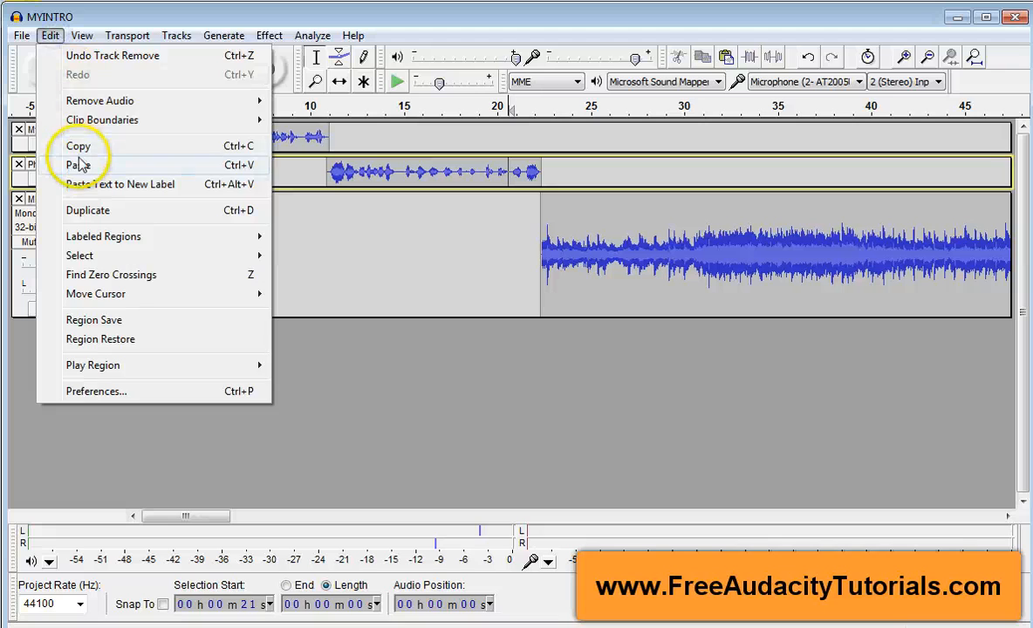
click(78, 164)
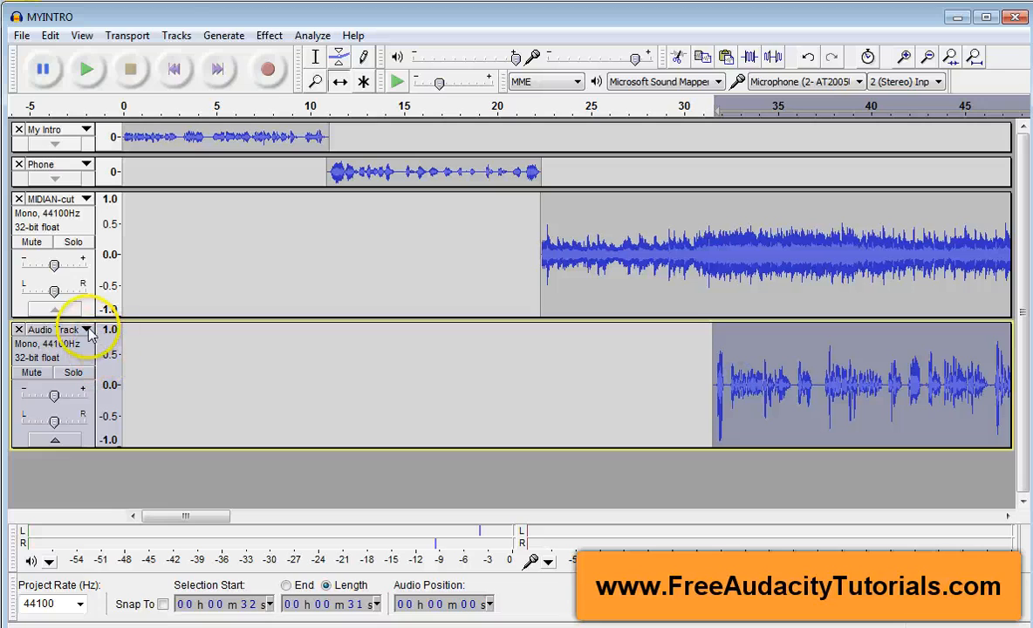
click(85, 329)
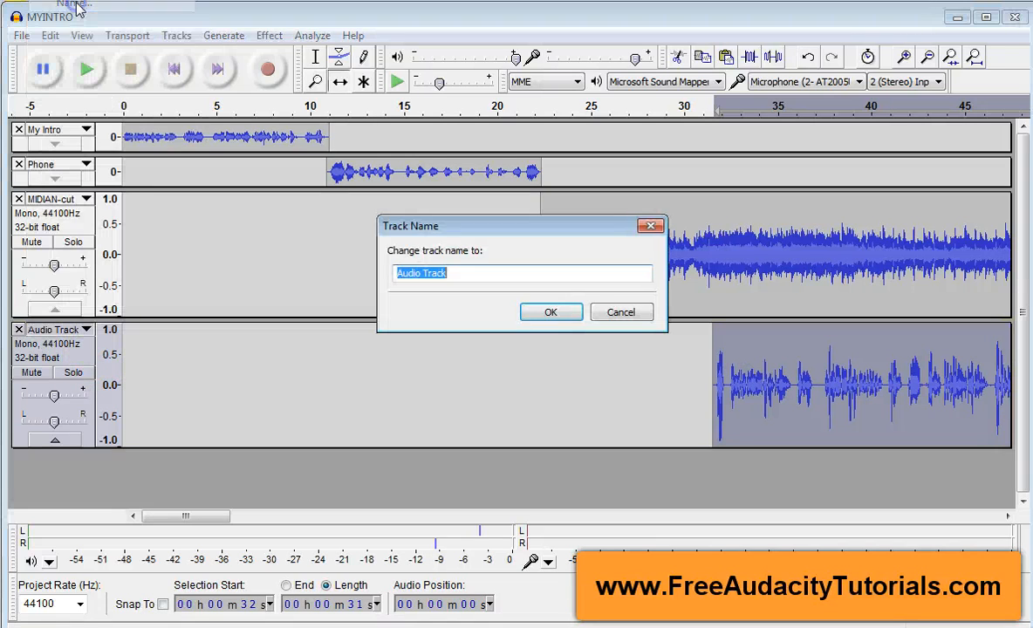
text(Mad)
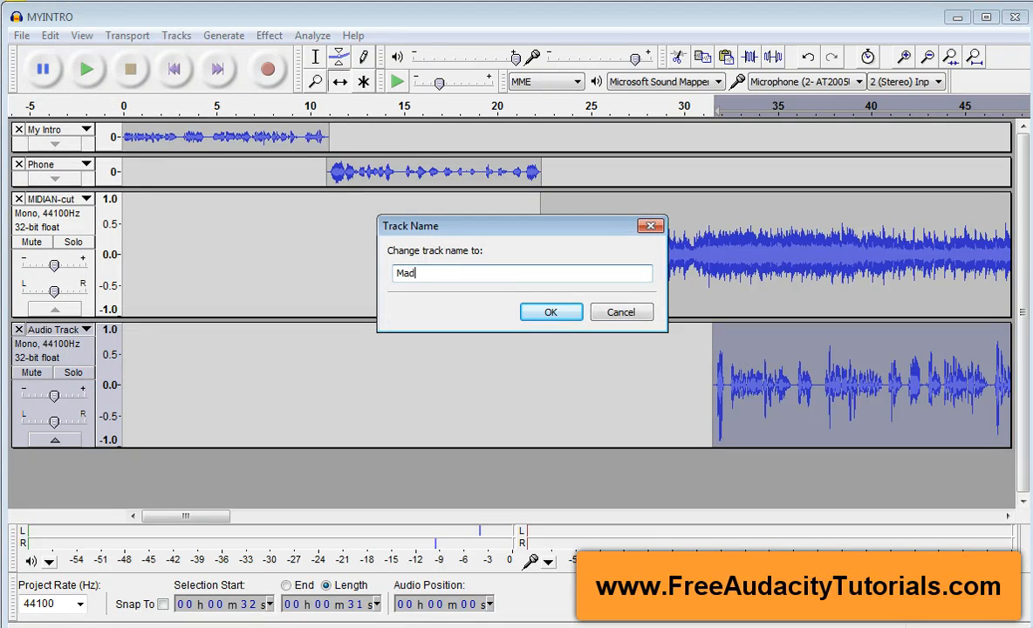
click(552, 310)
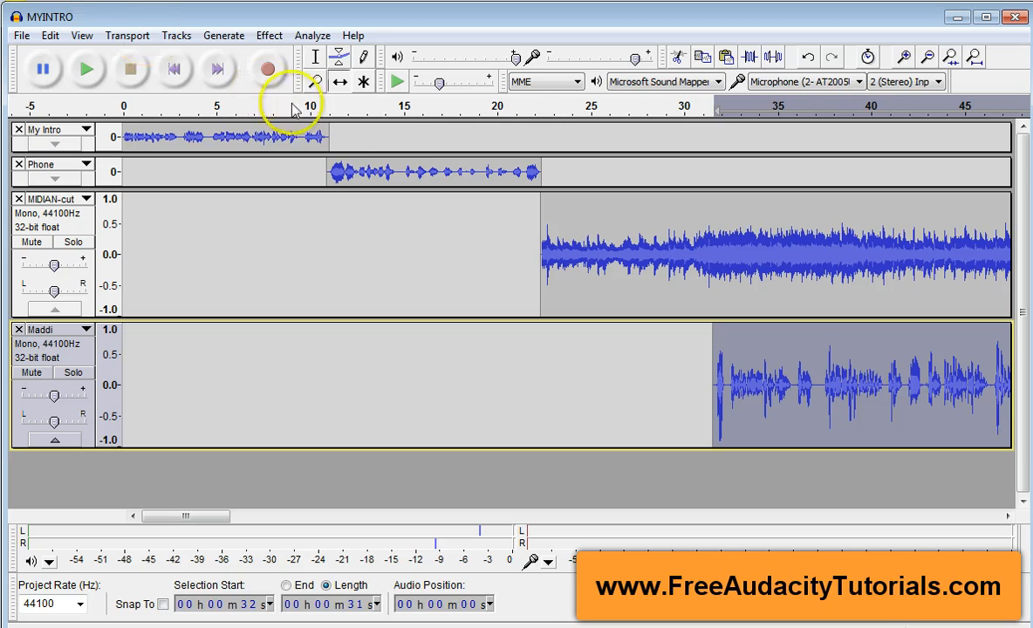
mouse_move(316, 56)
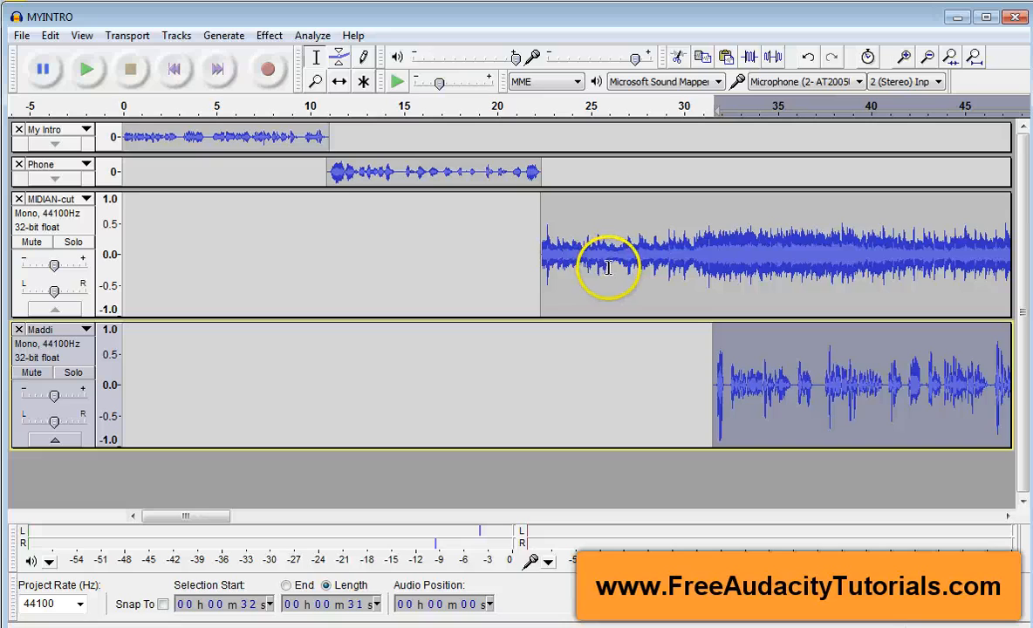
mouse_move(741, 405)
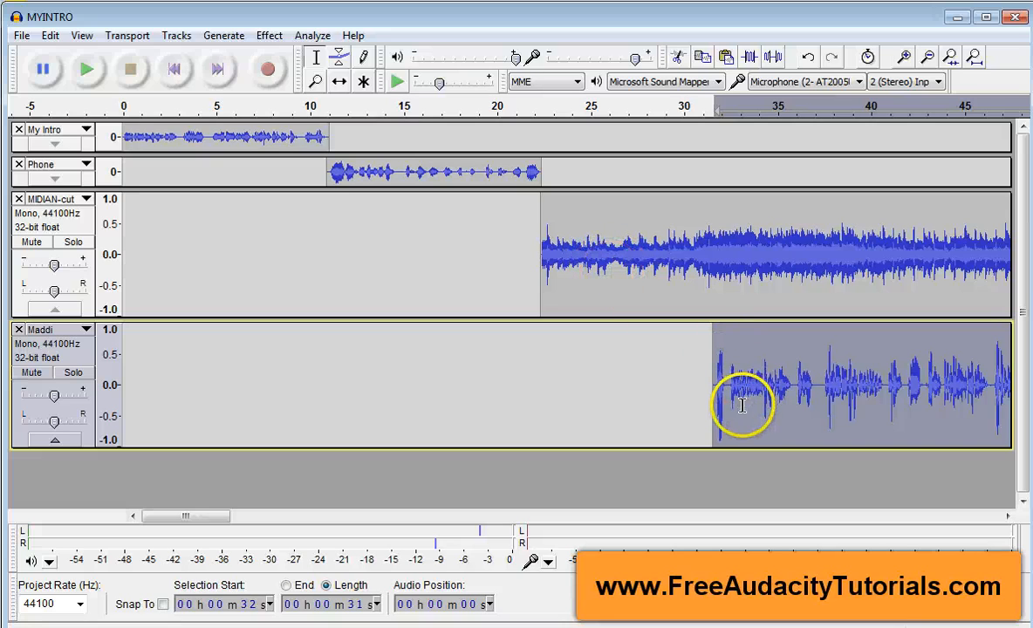
mouse_move(718, 261)
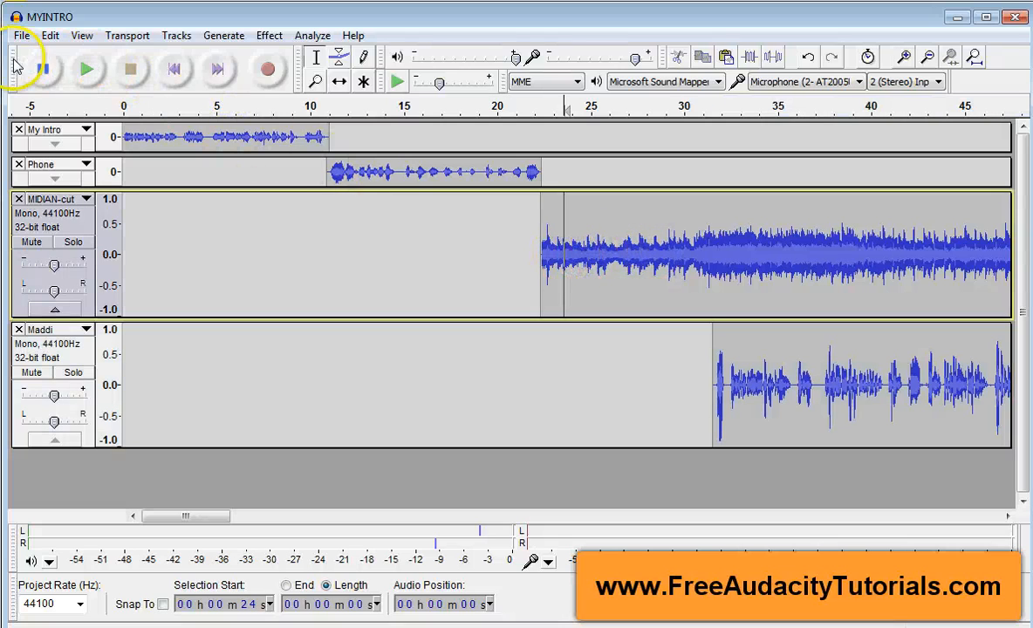
click(87, 70)
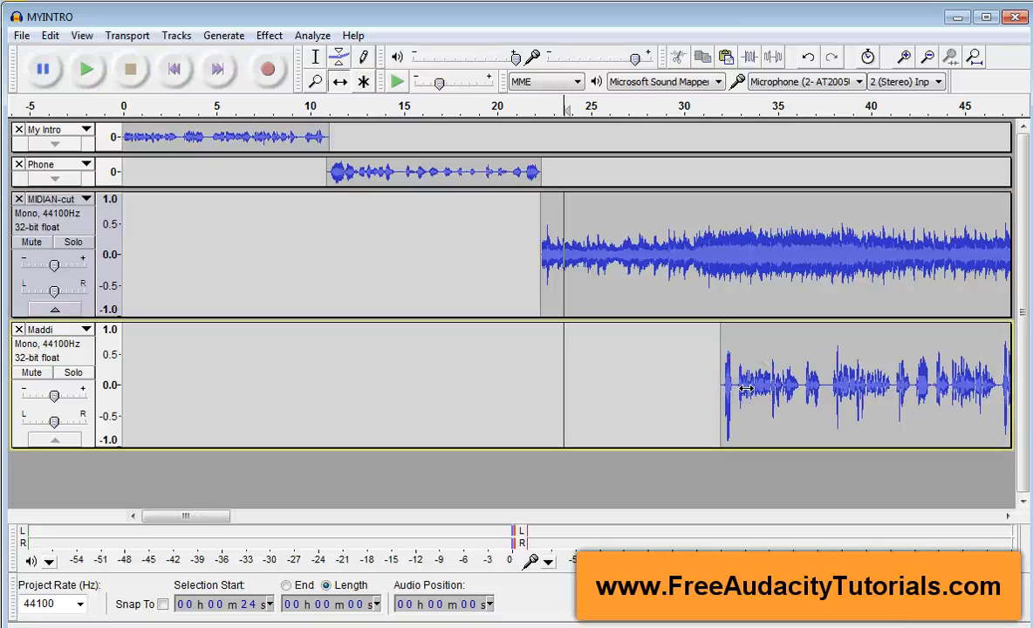
mouse_move(781, 439)
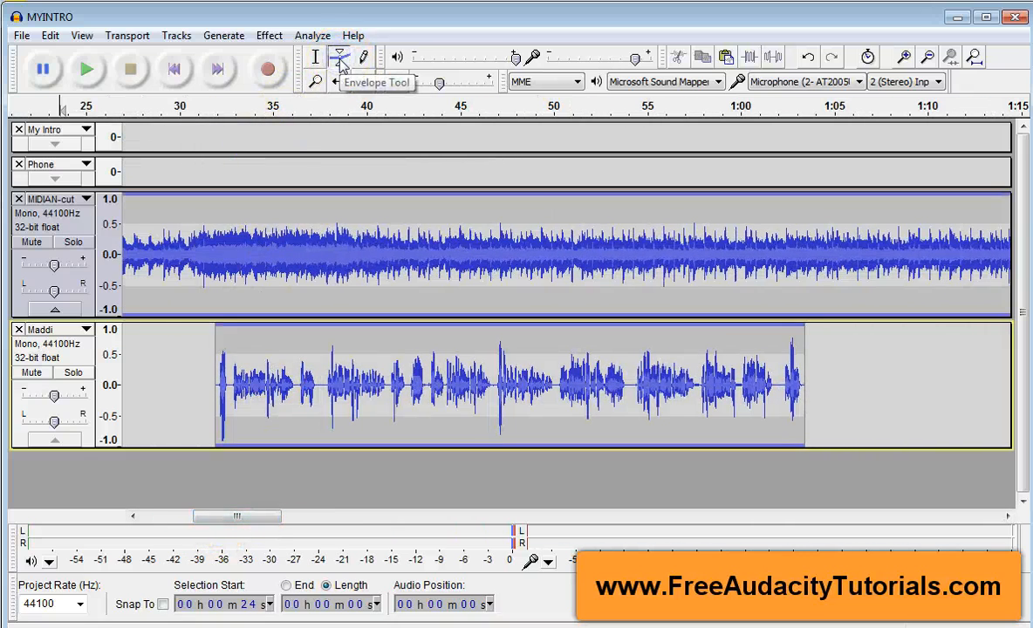
With the Envelope tool, add control points ducking the music volume low just before Maddi's voice
click(339, 56)
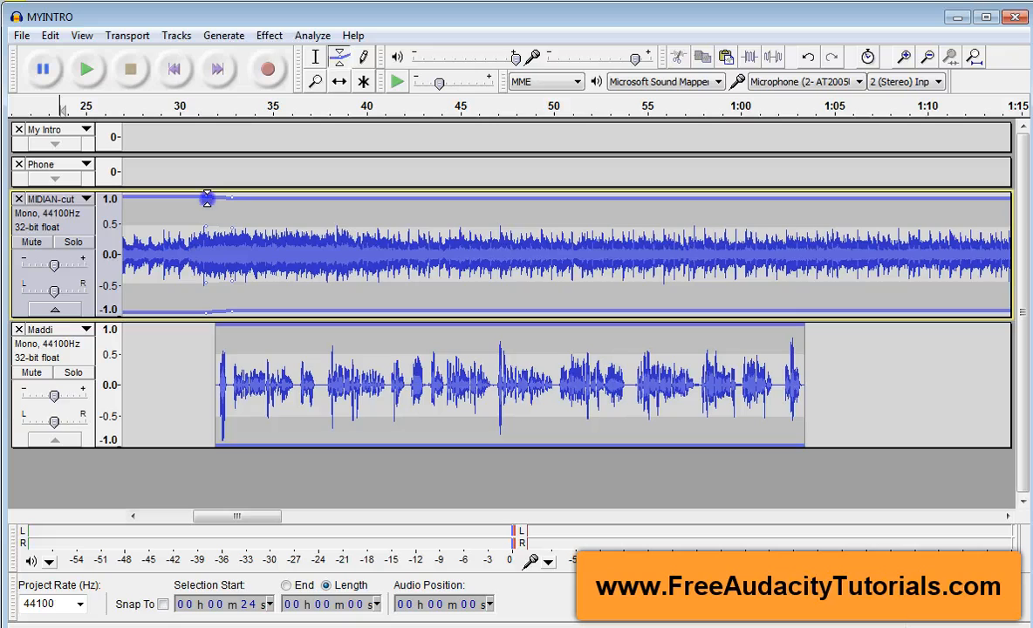
click(208, 172)
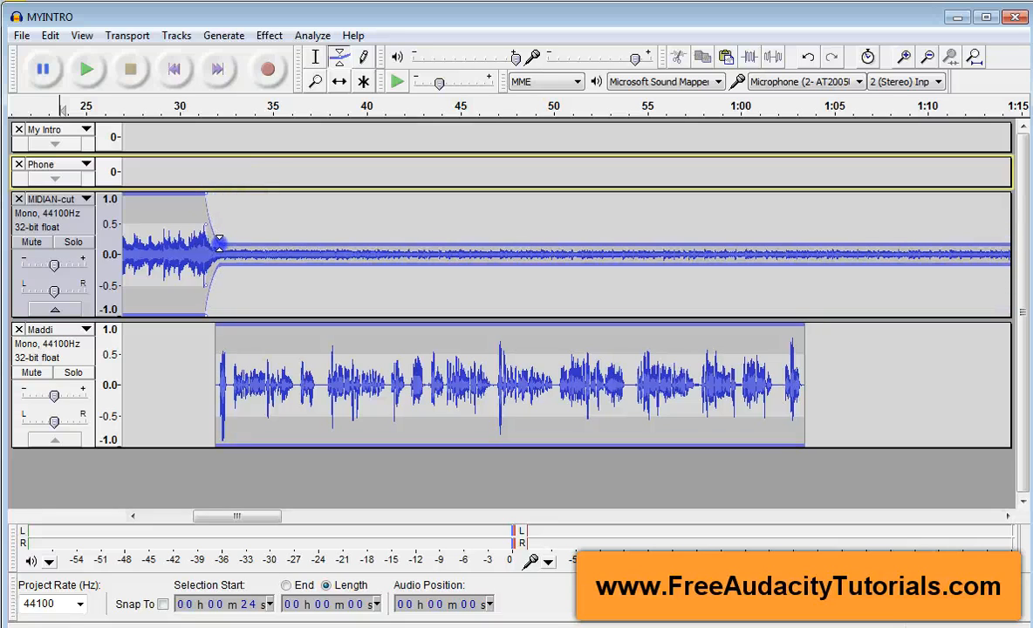
drag(218, 248, 210, 223)
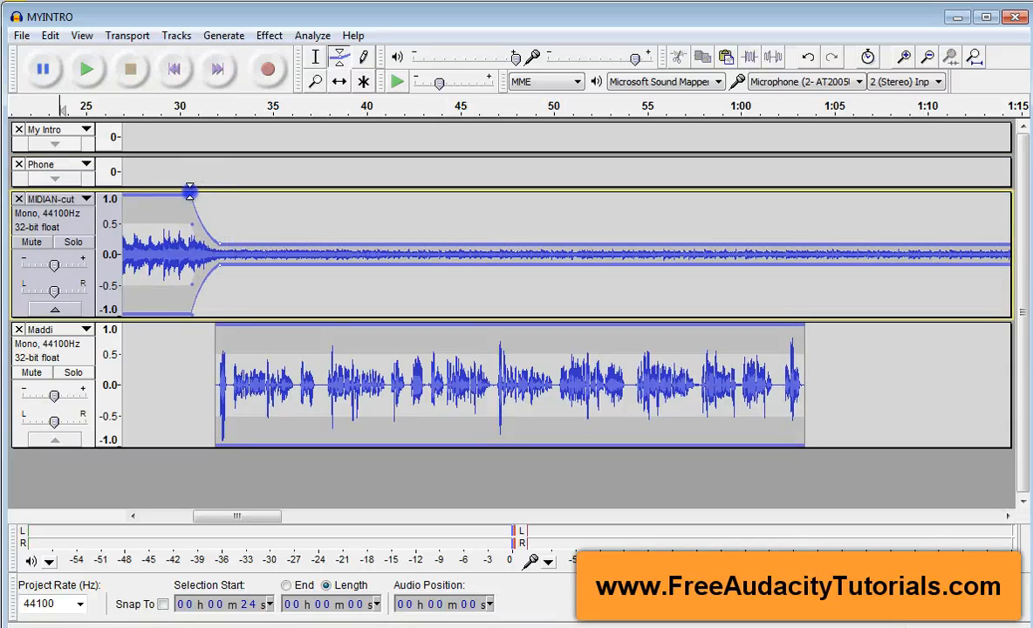
drag(190, 190, 187, 178)
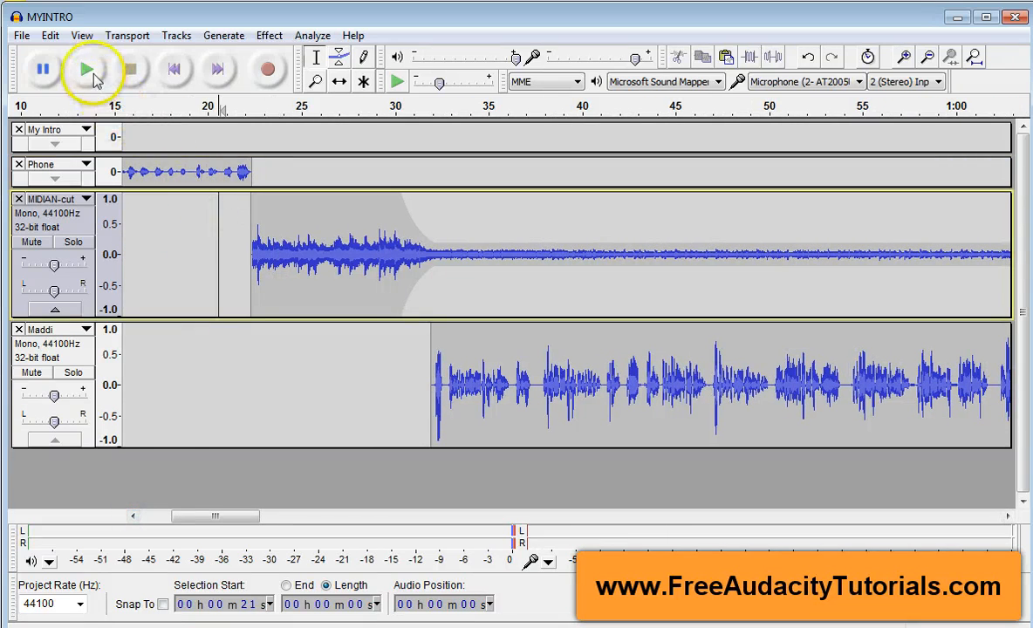
Audition the ducking transition twice, then nudge the voice clip slightly earlier on the timeline
click(88, 70)
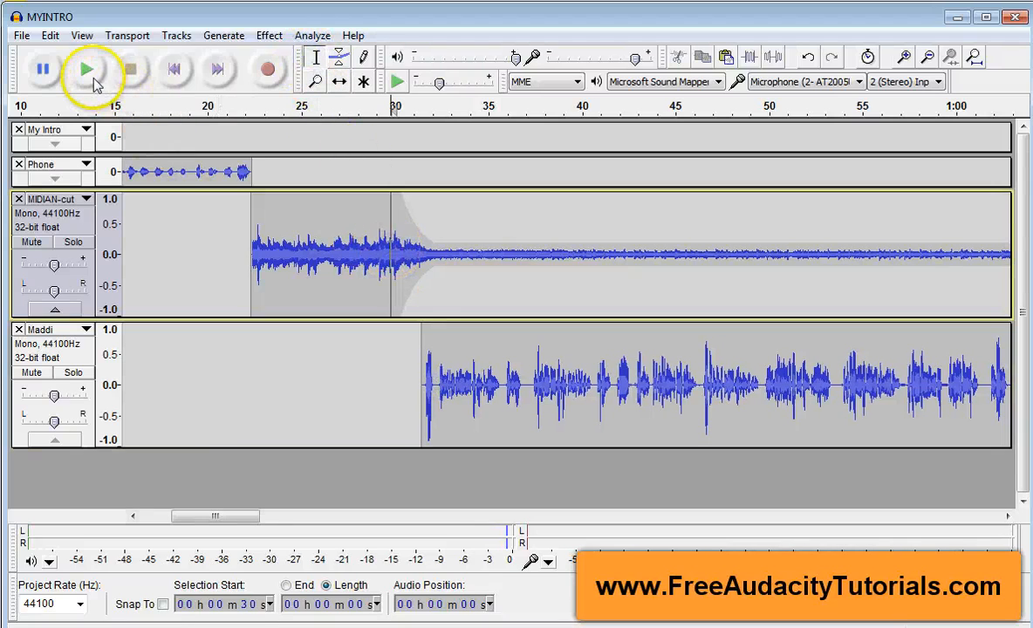
click(86, 70)
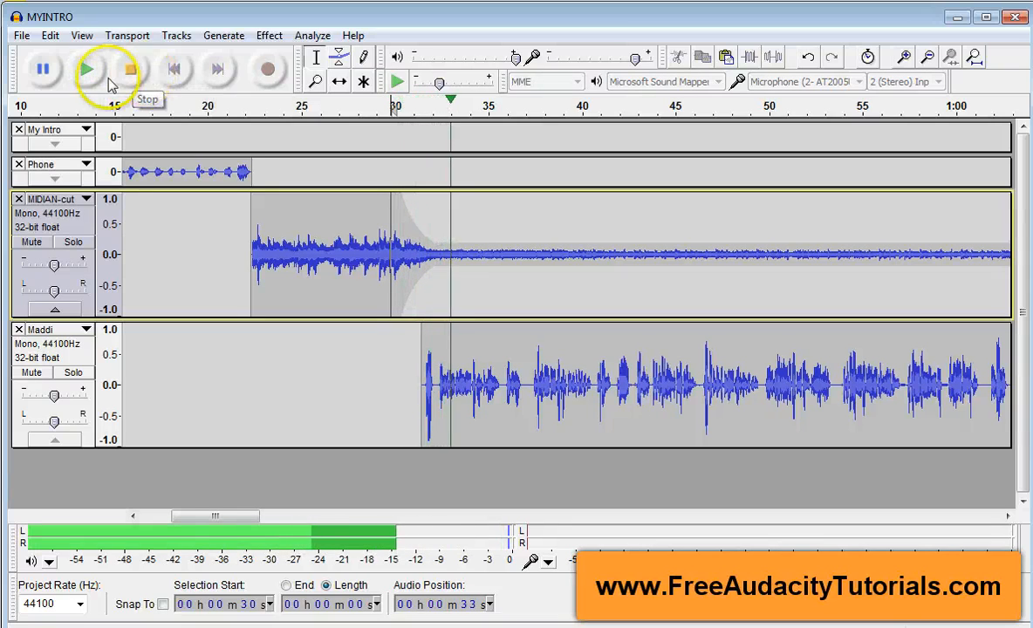
click(133, 70)
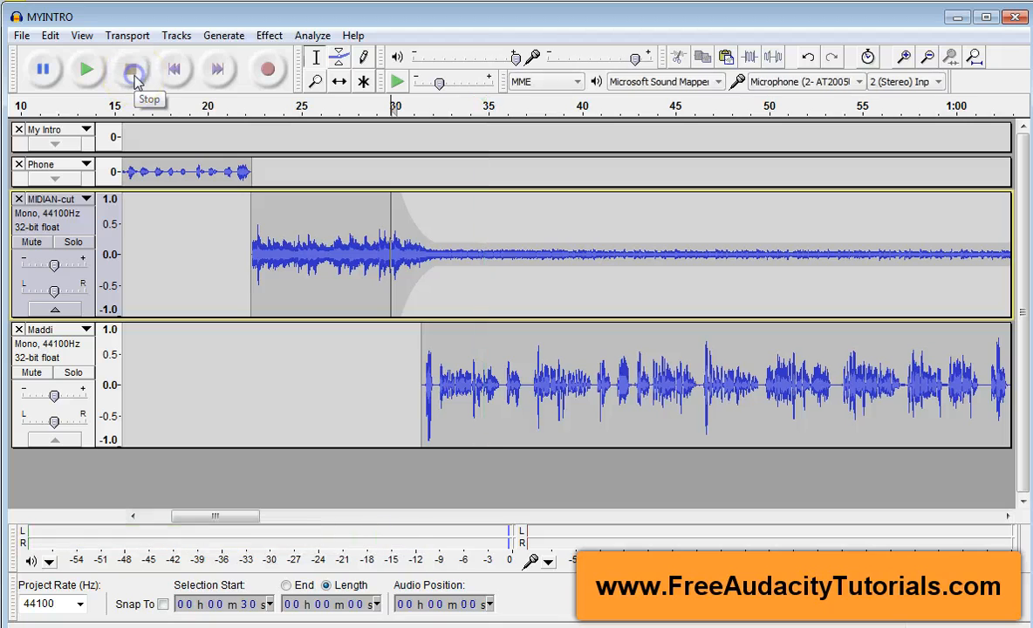
click(131, 69)
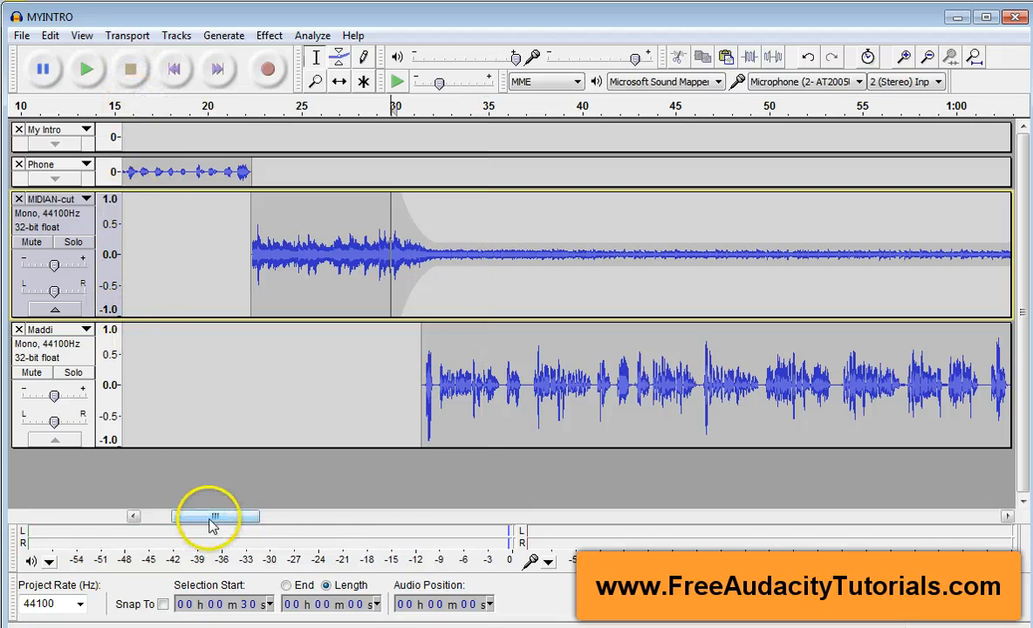
drag(217, 517, 276, 516)
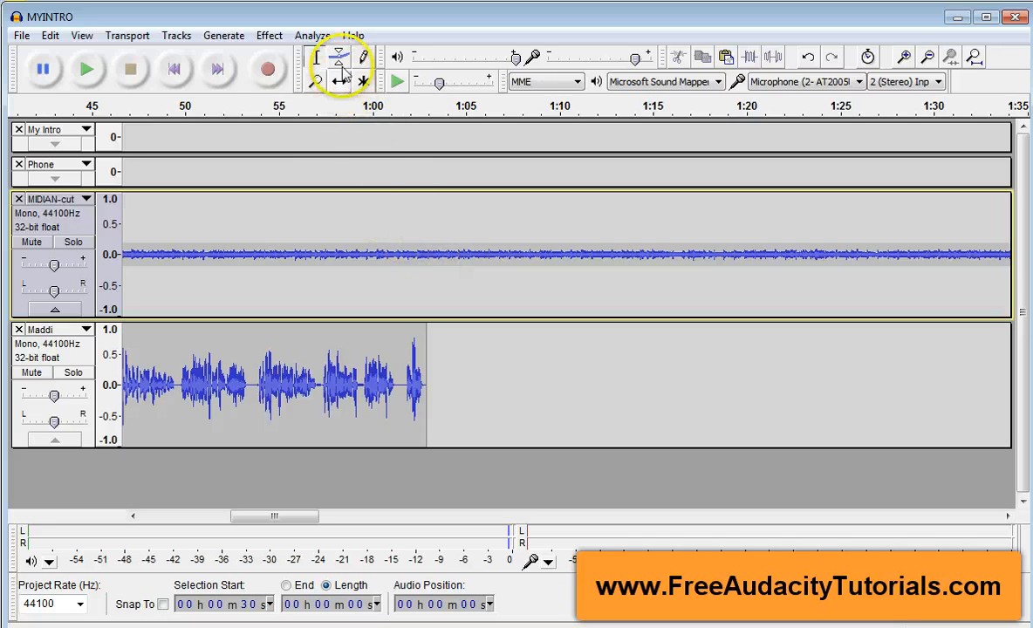
With the Envelope tool, ramp the MIDIAN-cut music back to full volume around 1:05 after Maddie's voice
click(338, 56)
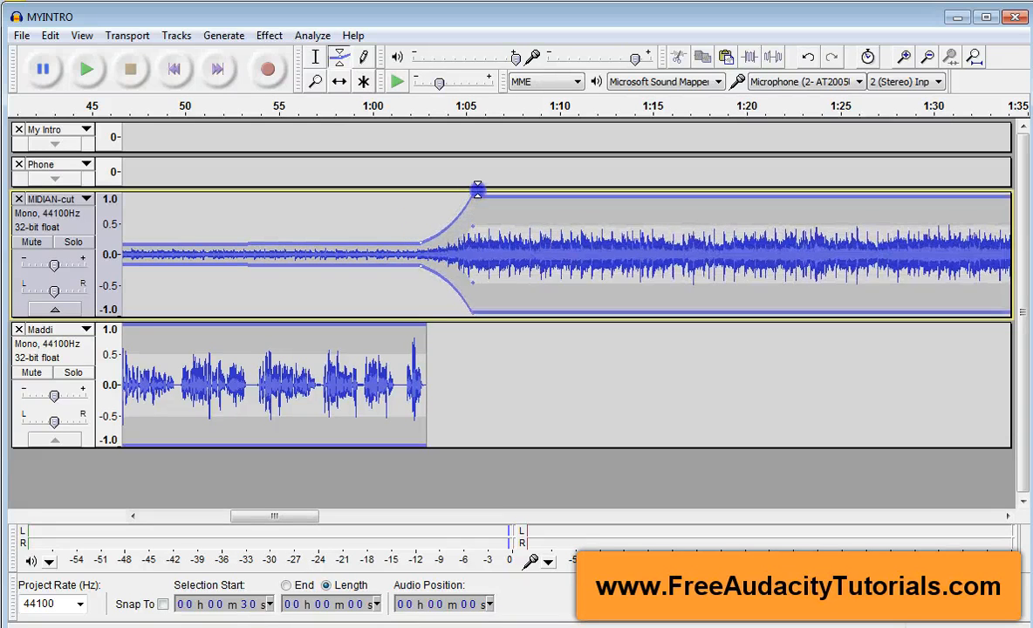
drag(478, 190, 468, 189)
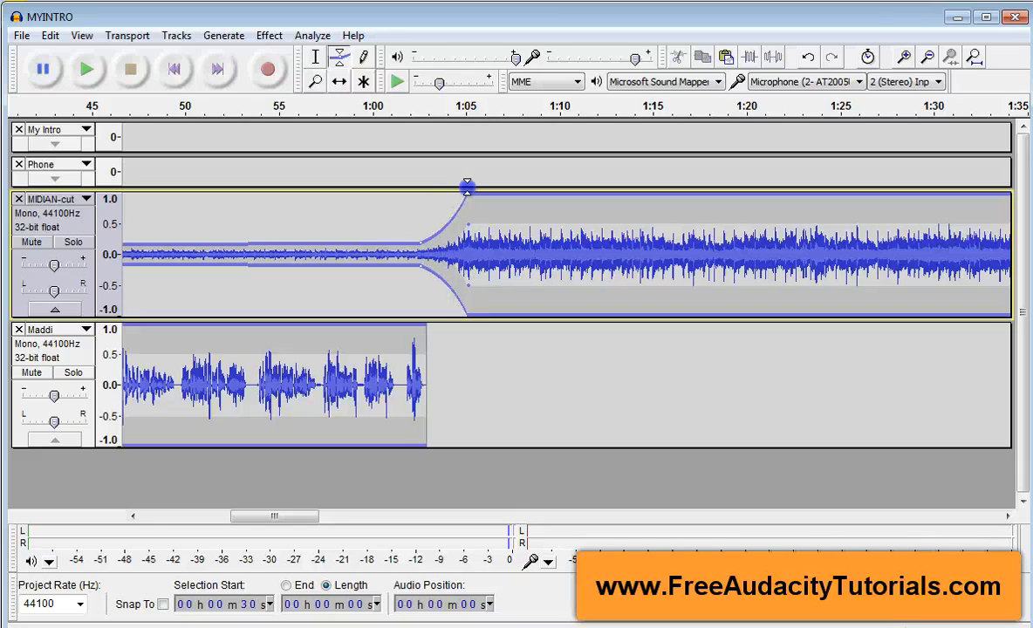
drag(467, 189, 419, 241)
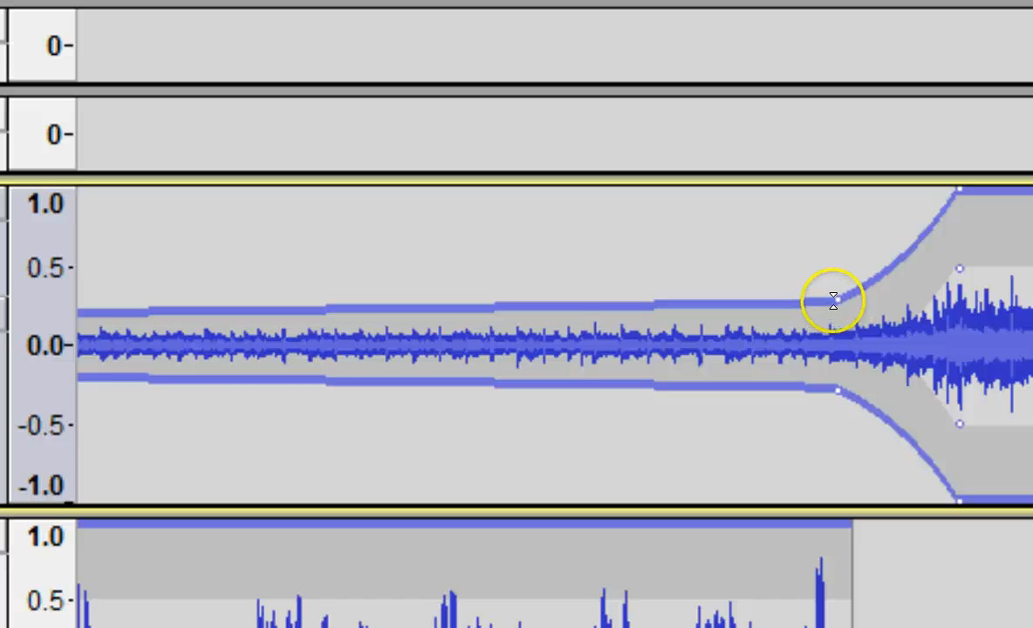
drag(834, 296, 834, 316)
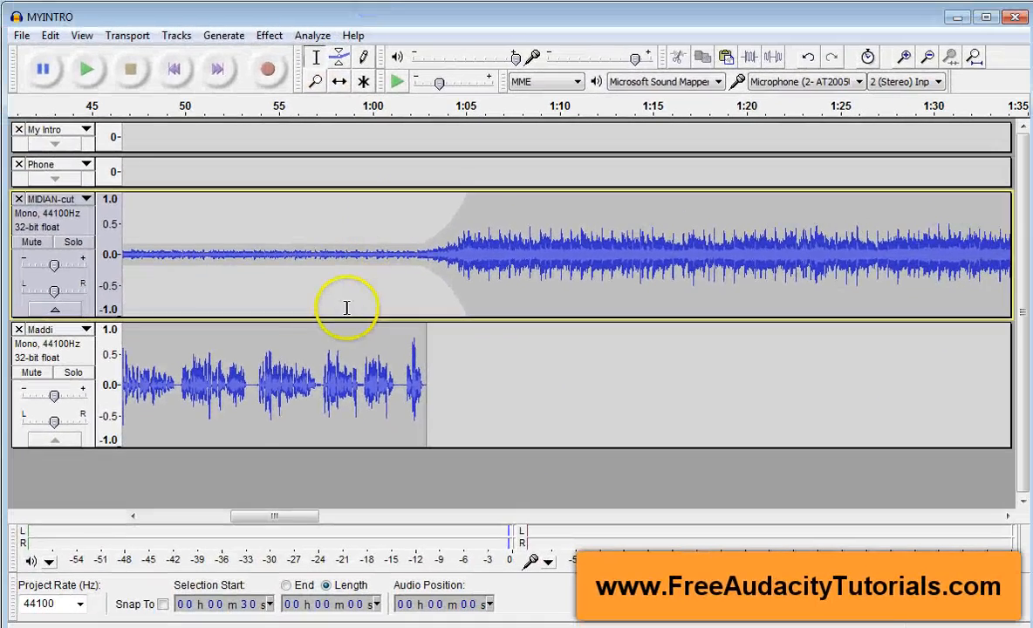
click(85, 70)
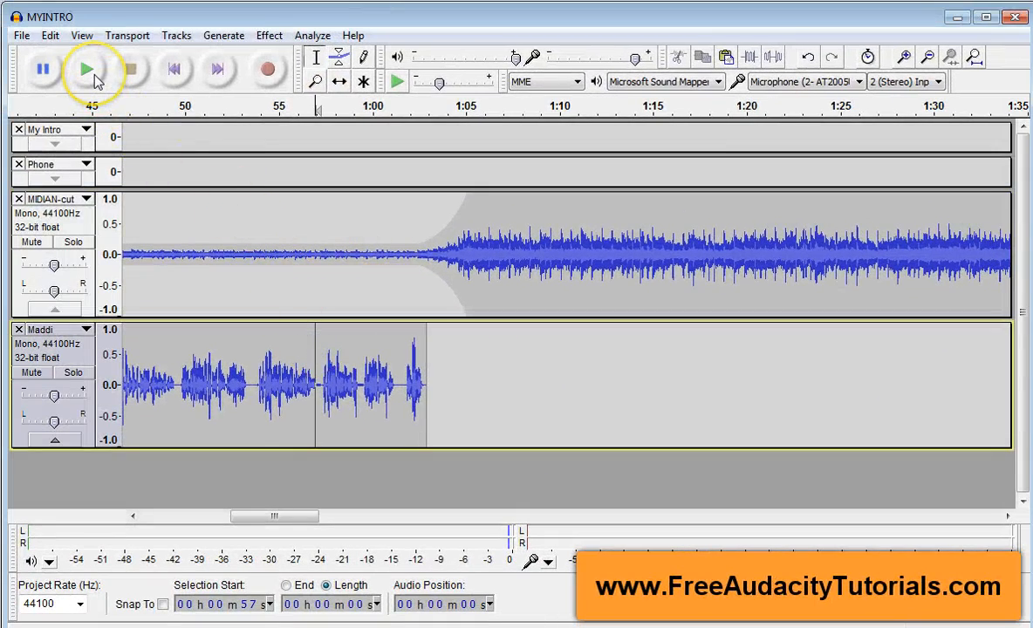
mouse_move(87, 70)
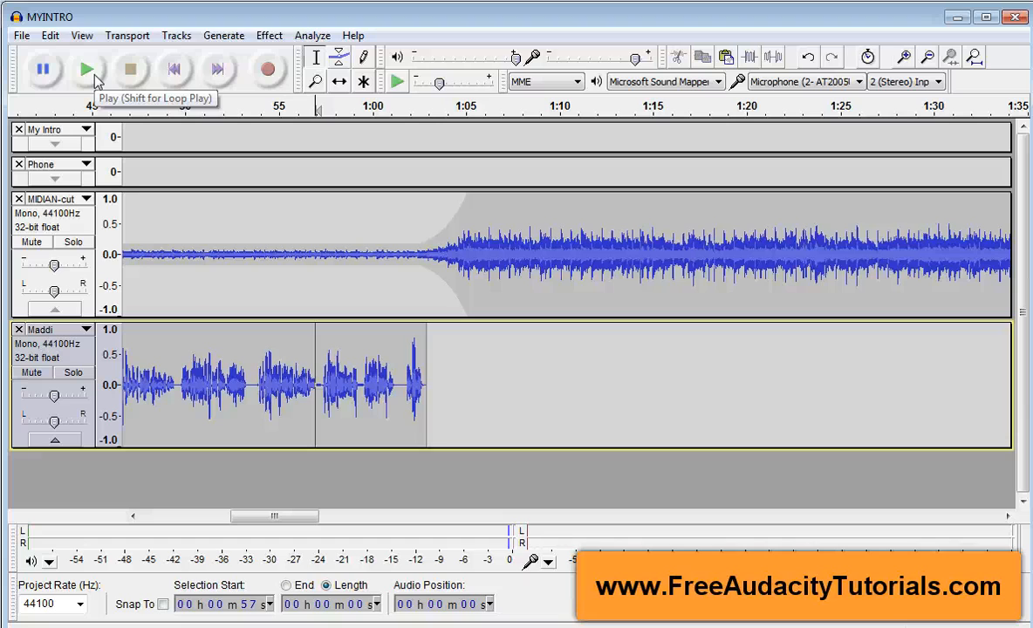
click(87, 70)
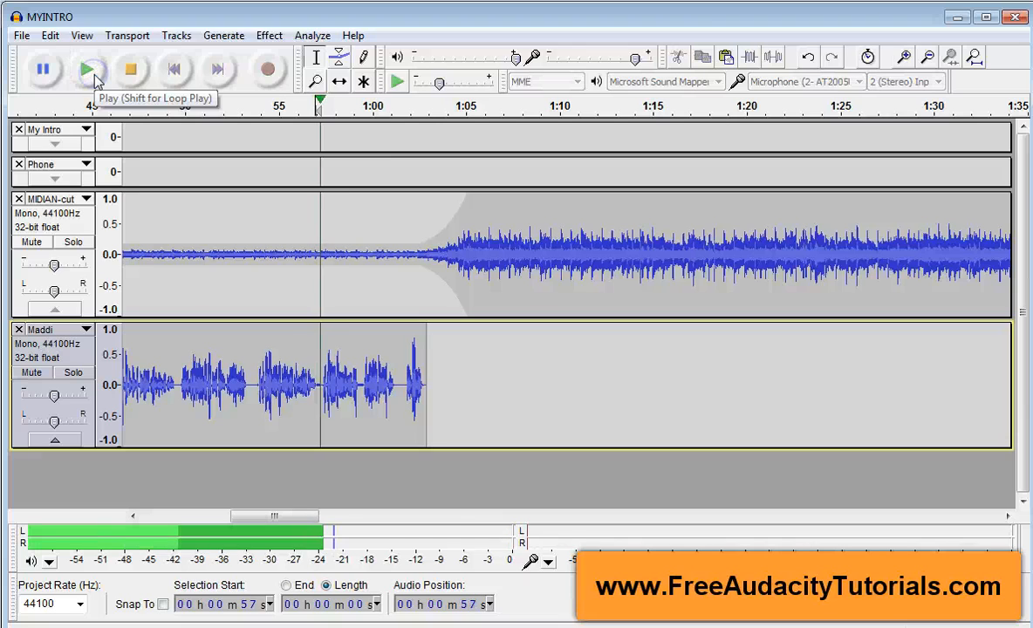
click(91, 70)
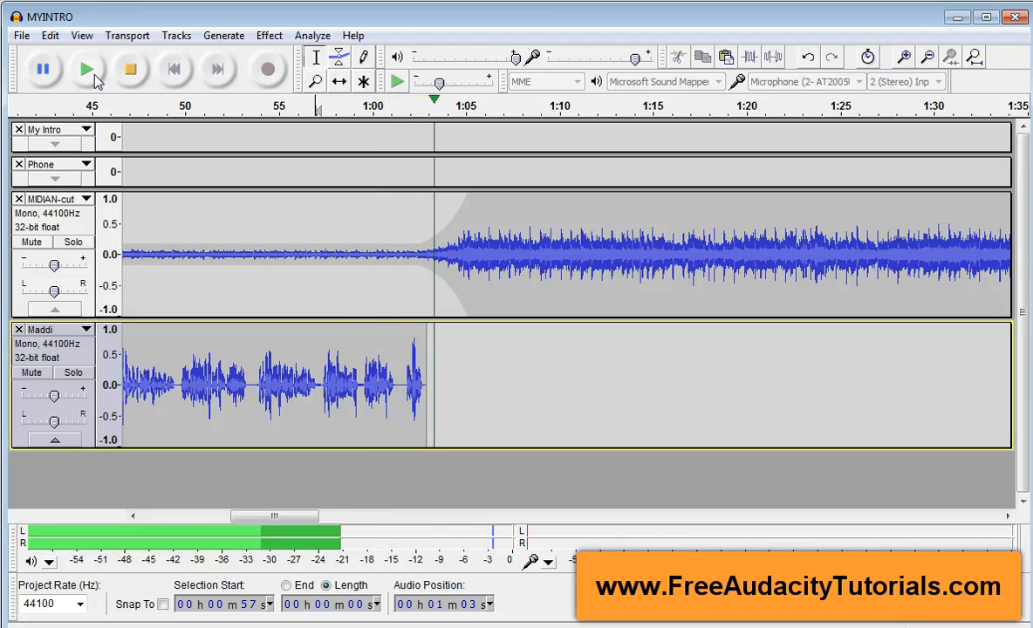
mouse_move(130, 70)
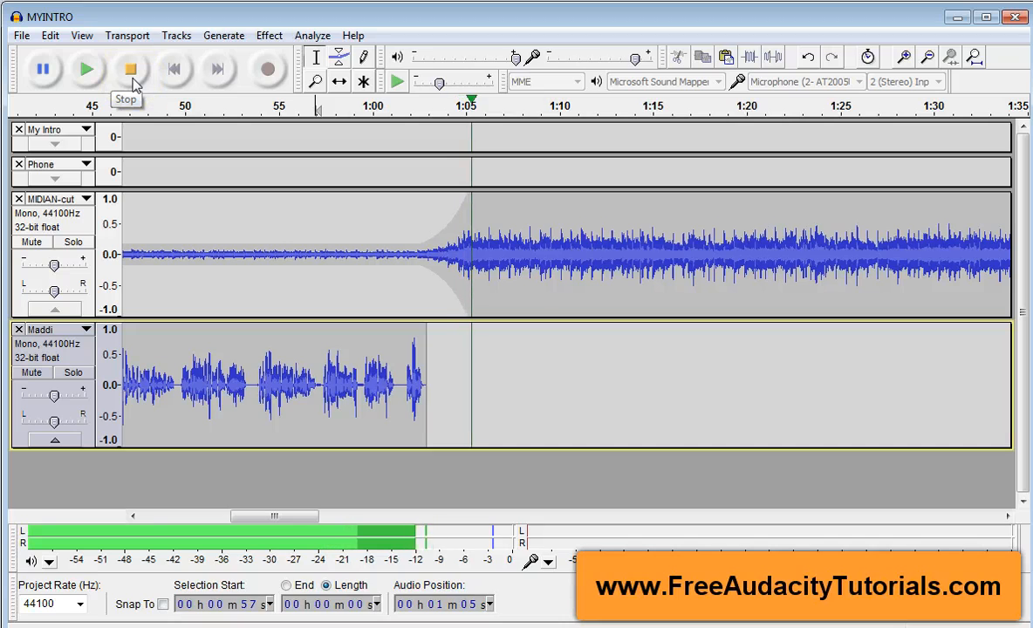
click(131, 70)
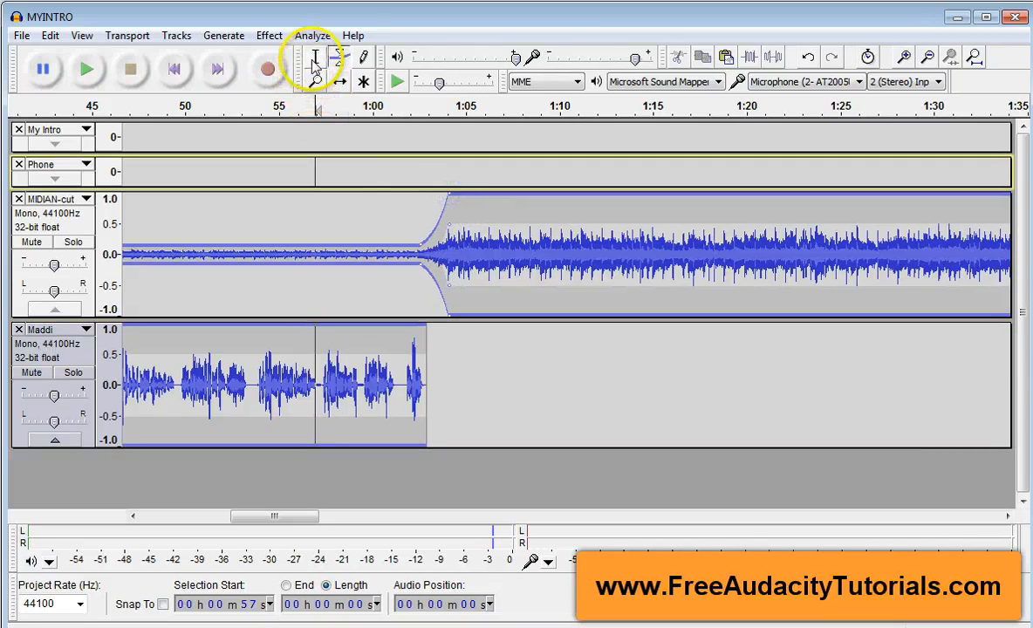
click(86, 70)
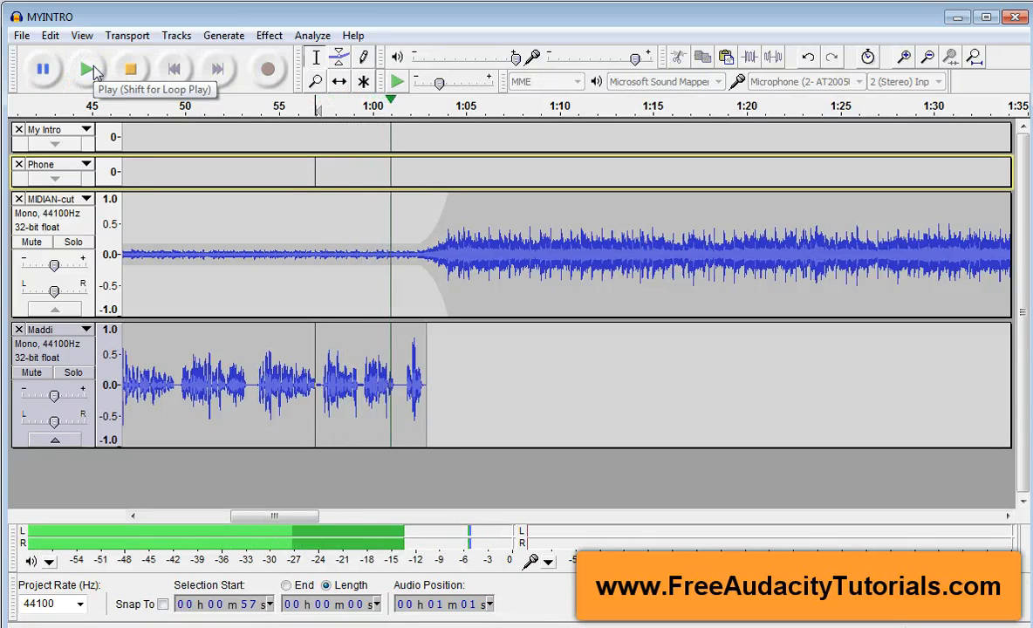
click(88, 69)
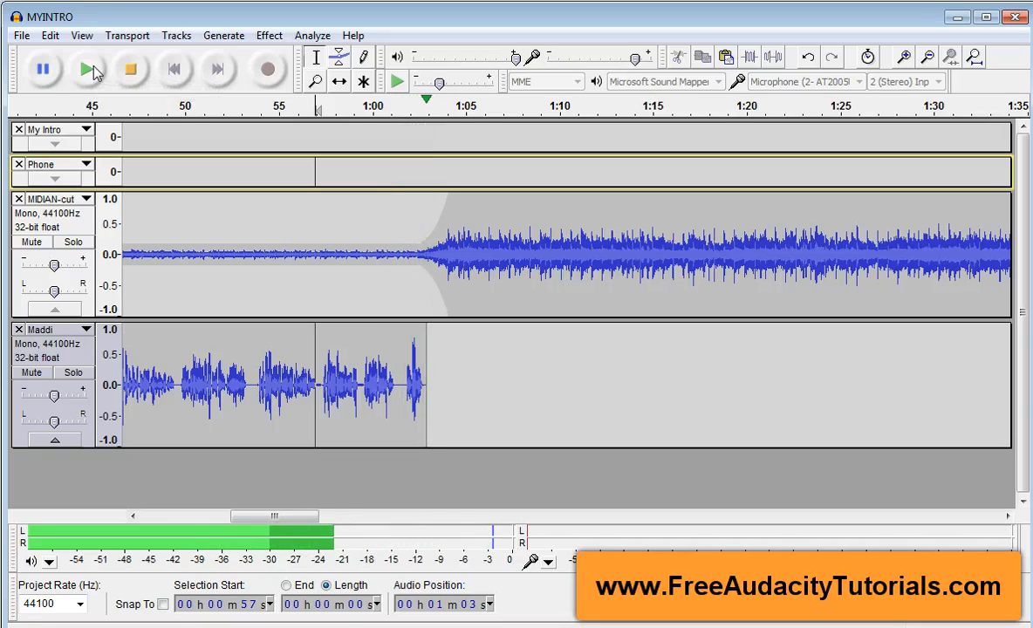
mouse_move(129, 70)
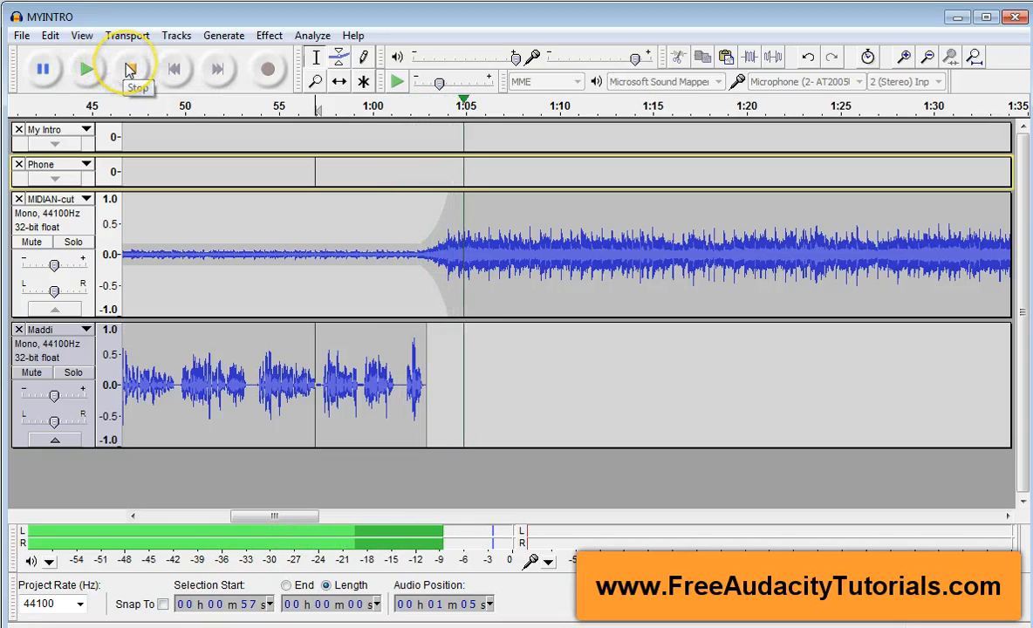
click(129, 69)
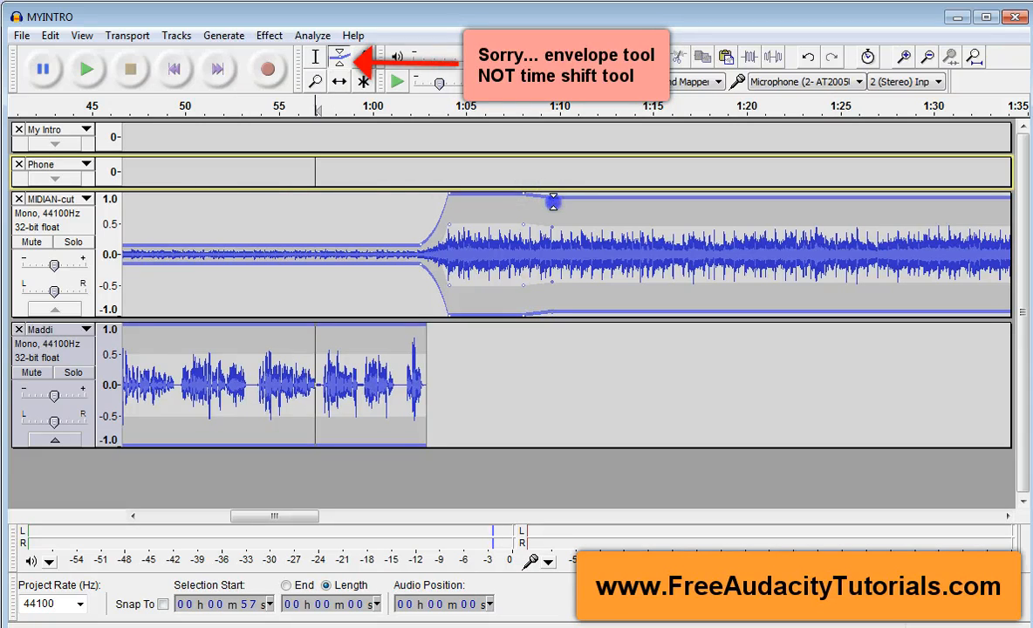
Drop the music envelope back to a low level near 1:09 so the swell is brief, then replay to check
drag(552, 202, 551, 241)
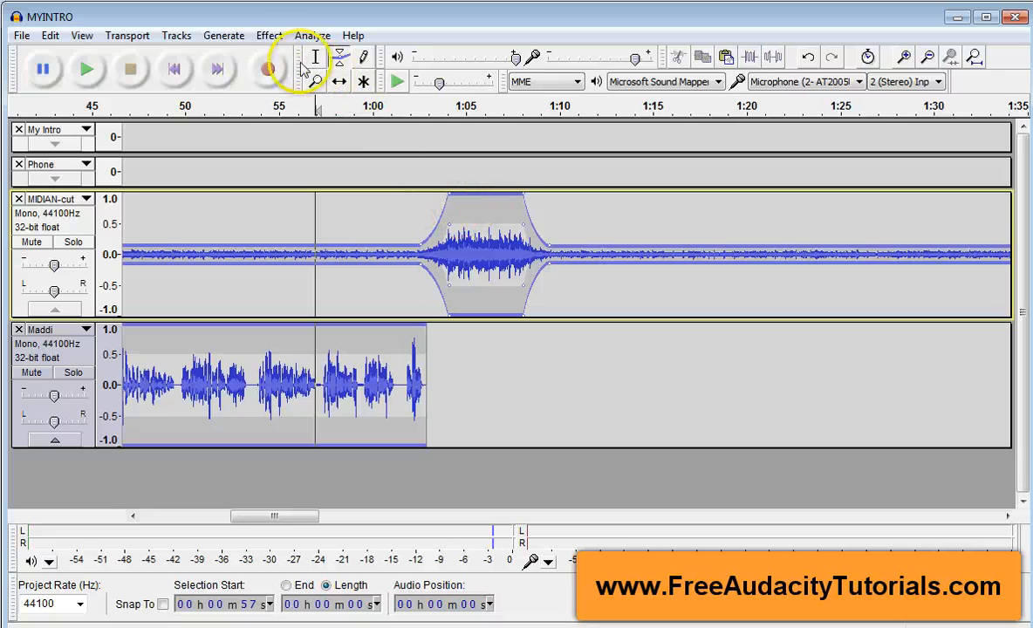
click(87, 69)
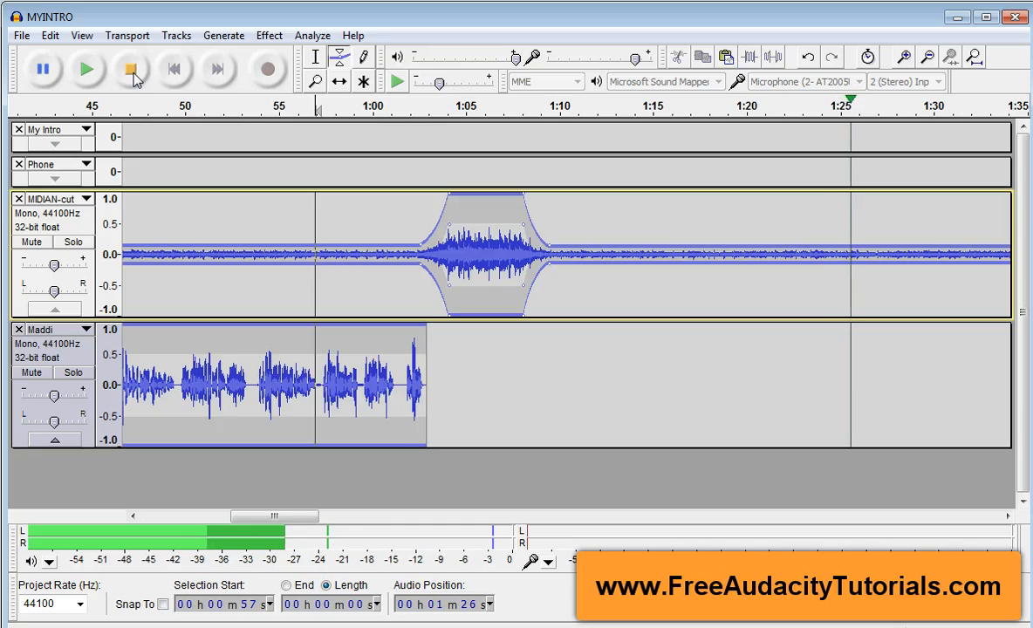
click(133, 70)
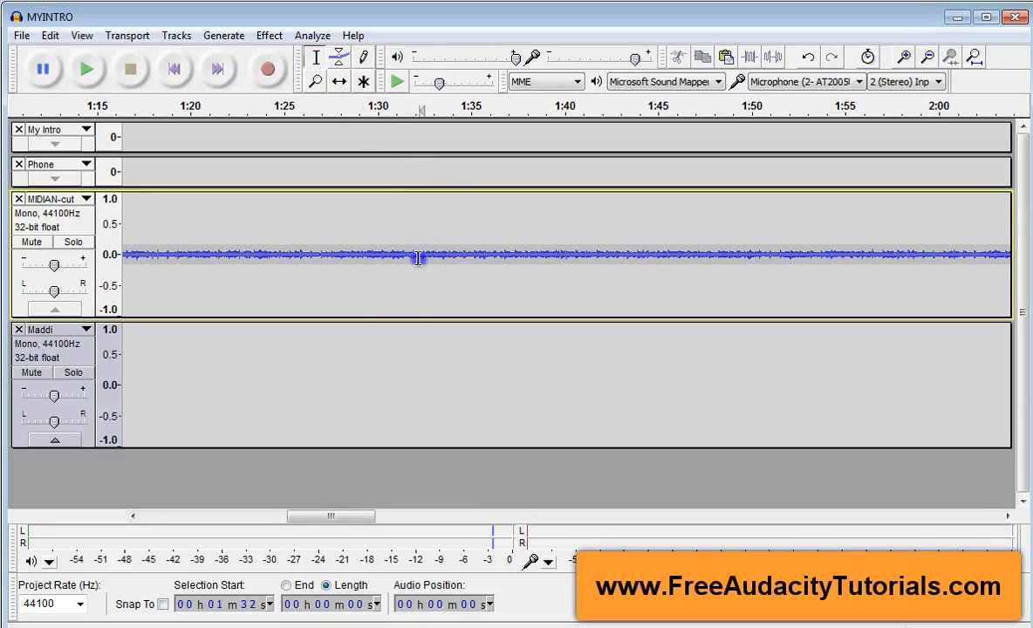
Split the MIDIAN-cut music at about 1:45, delete the later clip, and listen from near 1:41
click(419, 253)
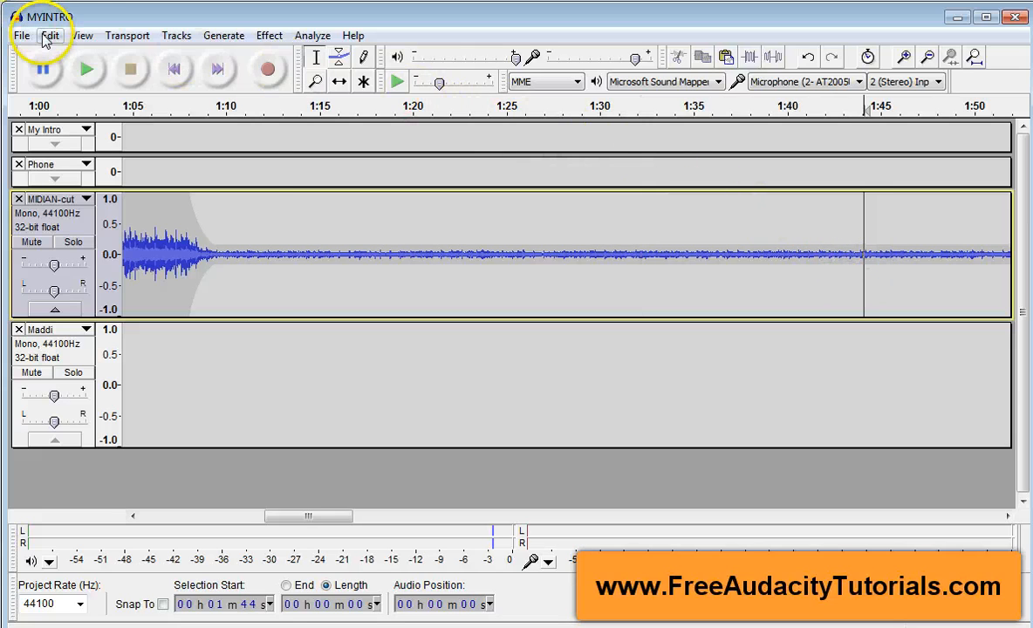
click(49, 35)
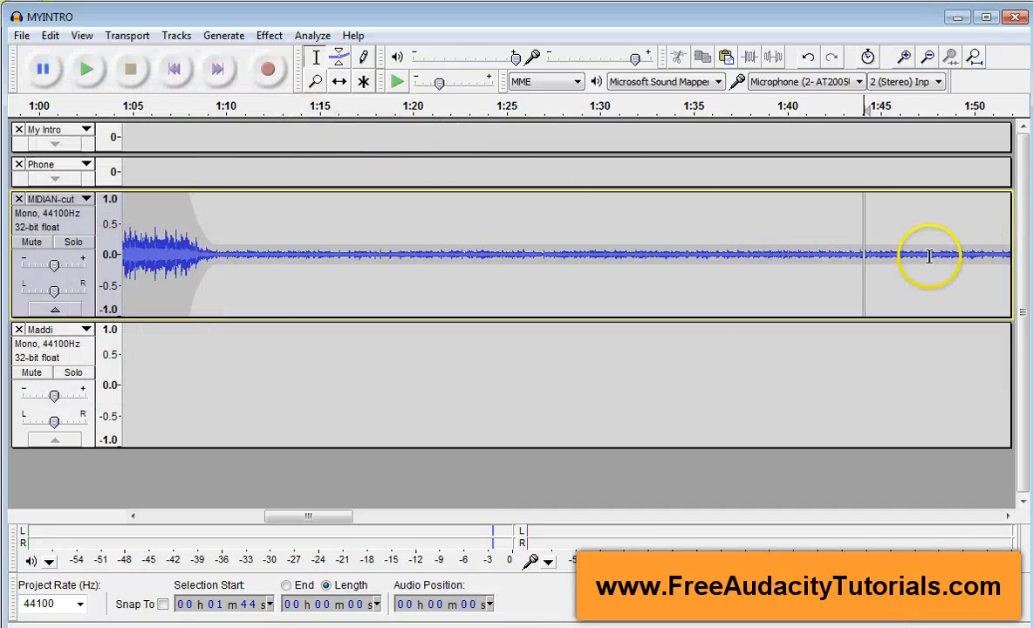
click(792, 254)
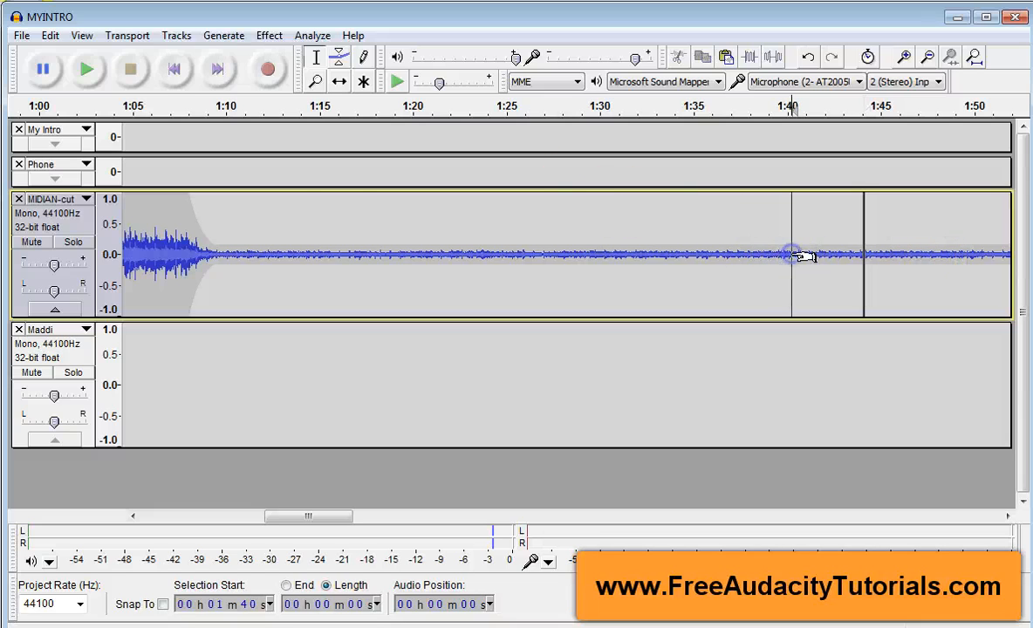
click(86, 70)
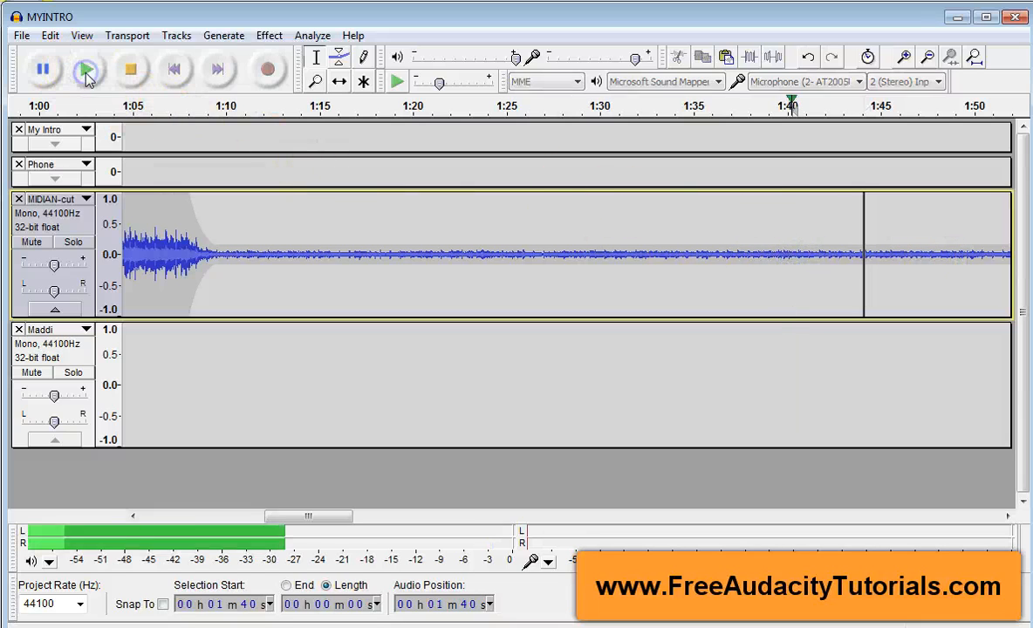
mouse_move(87, 69)
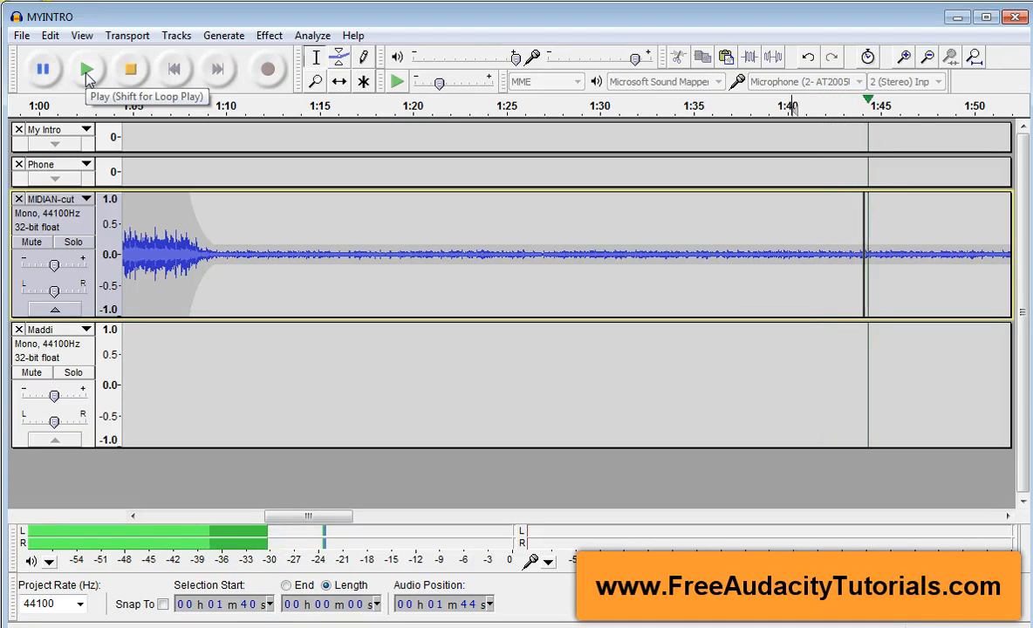
click(131, 70)
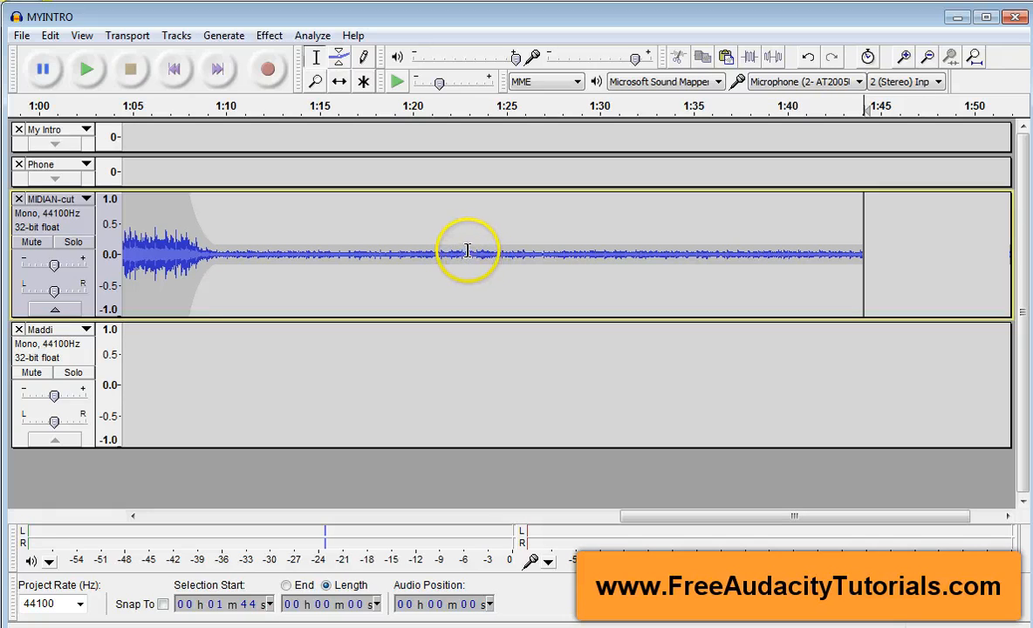
Select the music from about 1:23 to 1:44 and bring up the Effect menu for it
drag(467, 254, 697, 255)
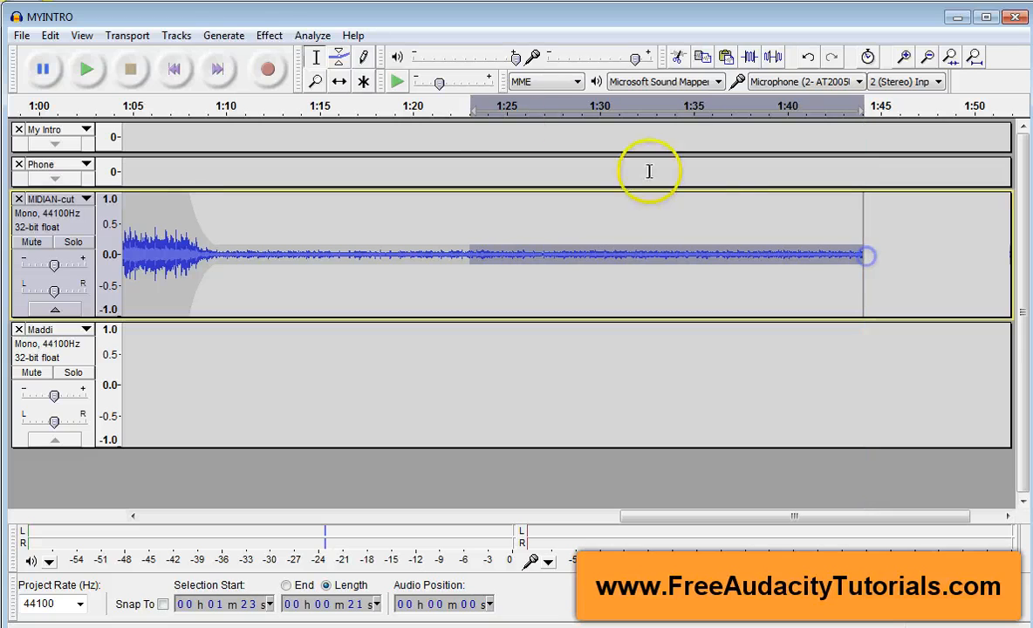
click(268, 35)
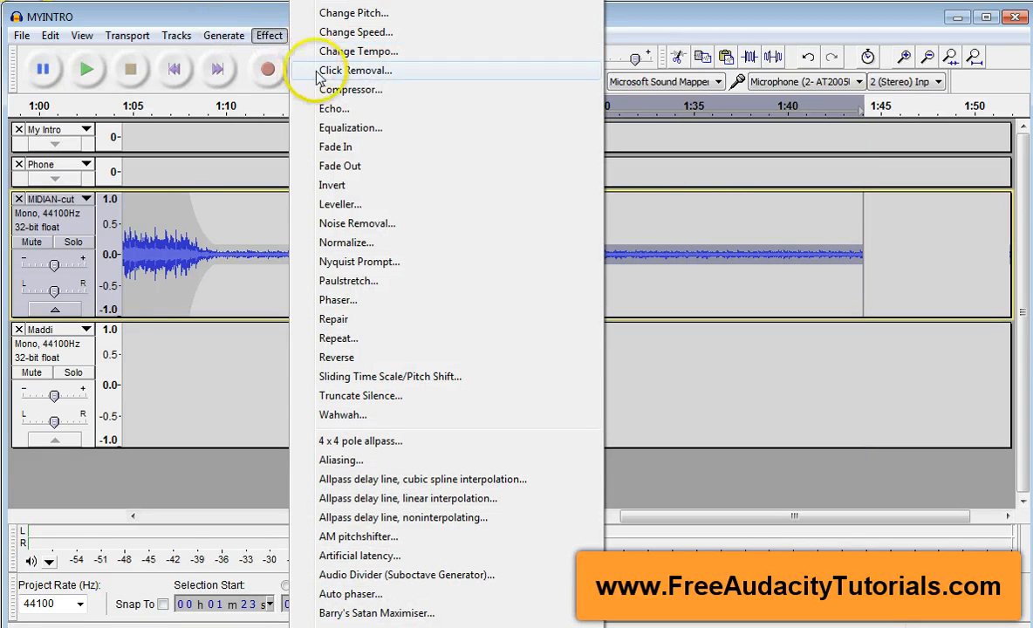